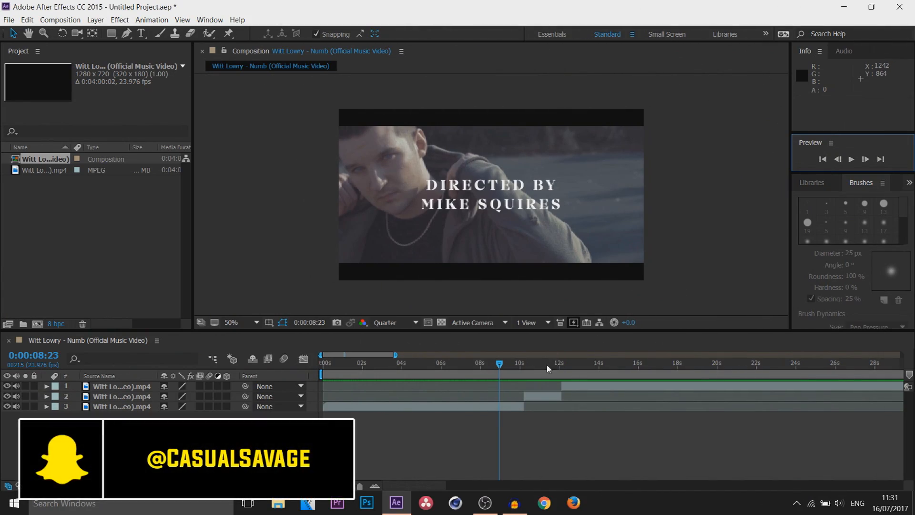
{"action": "mouse_move", "coordinate": [500, 365]}
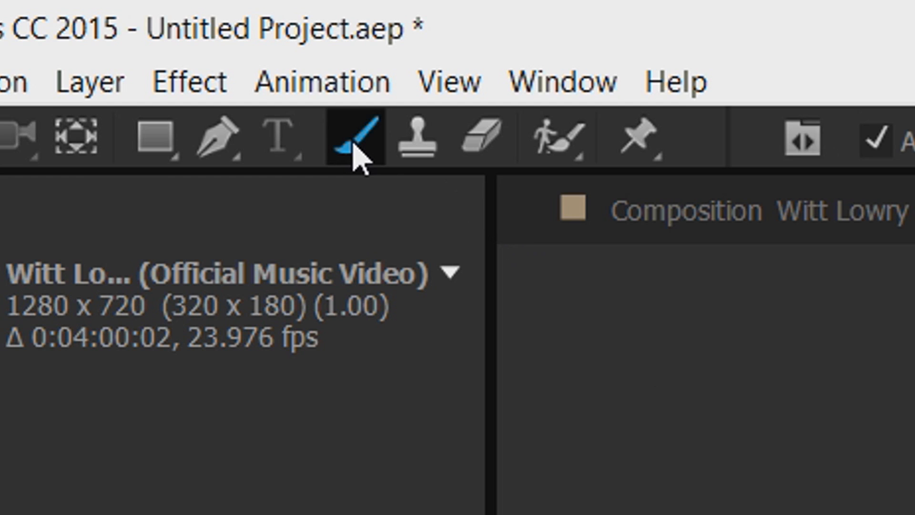
Set the Brush tool to 20 px diameter, purple colour, RGBA channels and Write On duration.
{"action": "left_click", "coordinate": [351, 138]}
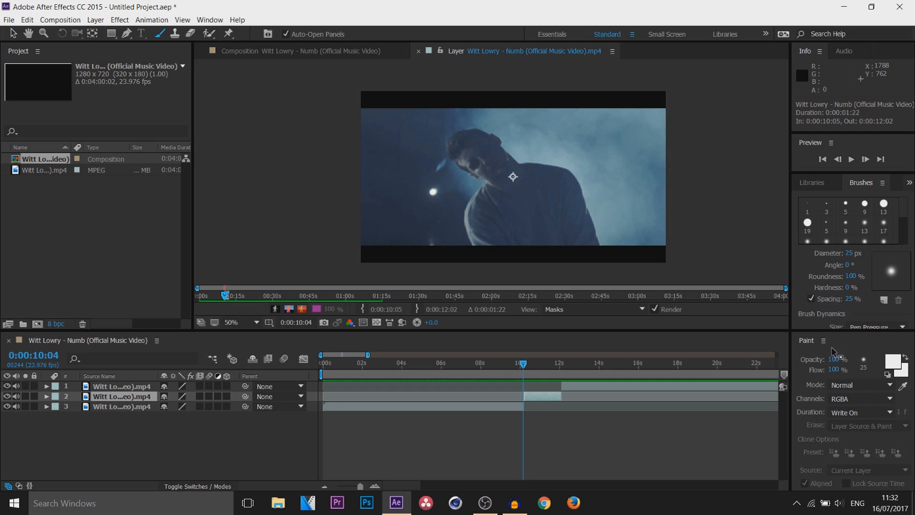
{"action": "mouse_move", "coordinate": [840, 357]}
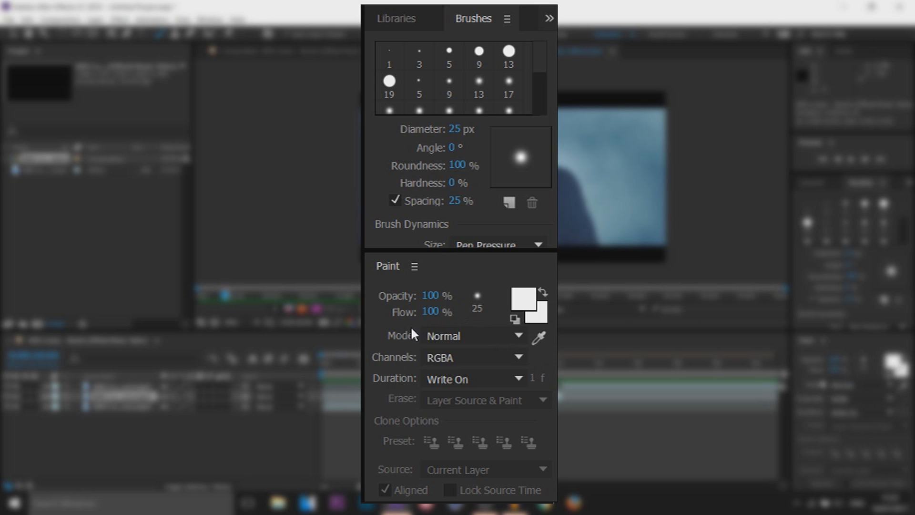
{"action": "mouse_move", "coordinate": [427, 312]}
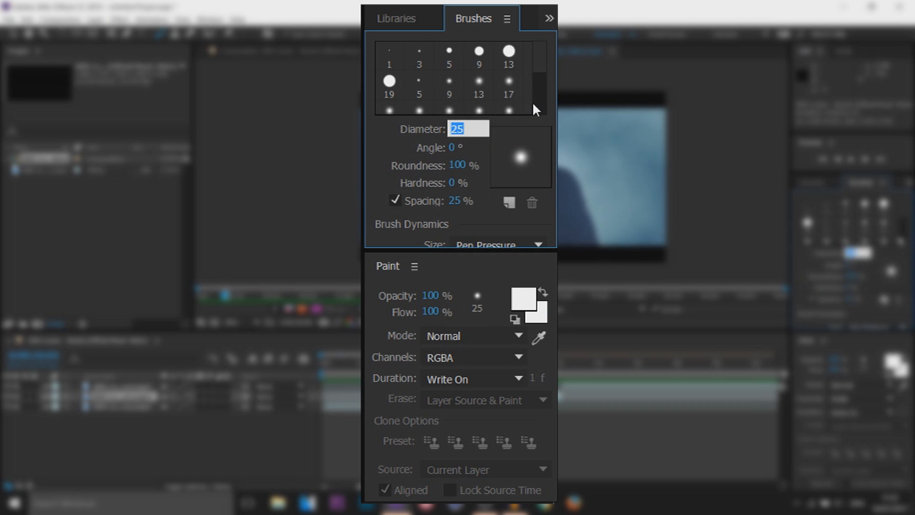
{"action": "type", "text": "20"}
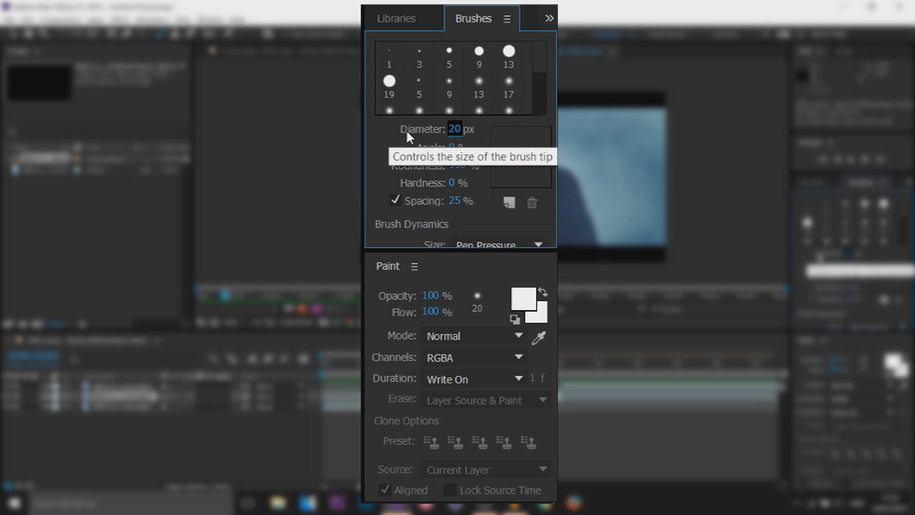
{"action": "mouse_move", "coordinate": [499, 239]}
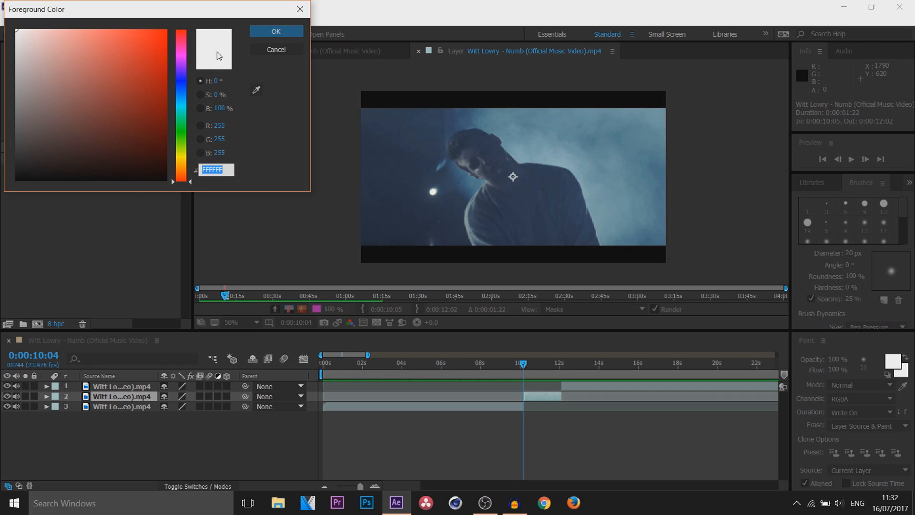
{"action": "left_click", "coordinate": [163, 38]}
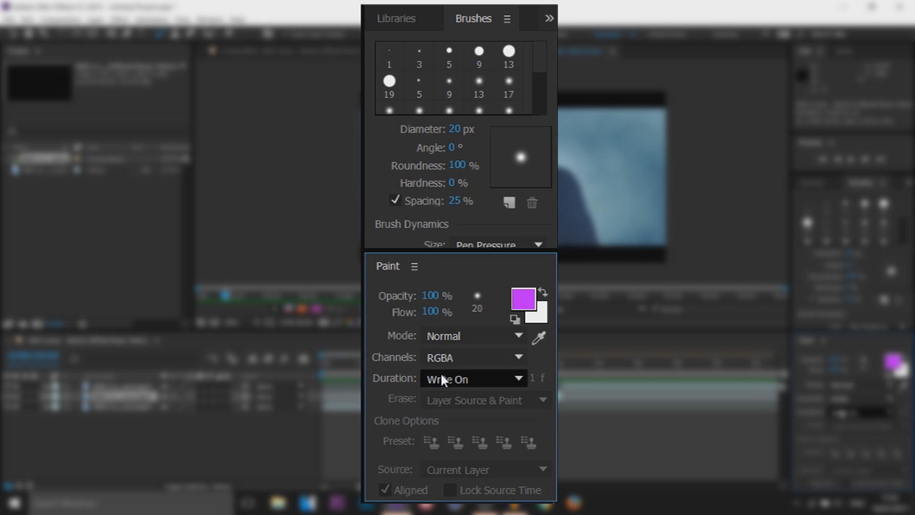
{"action": "left_click", "coordinate": [473, 335]}
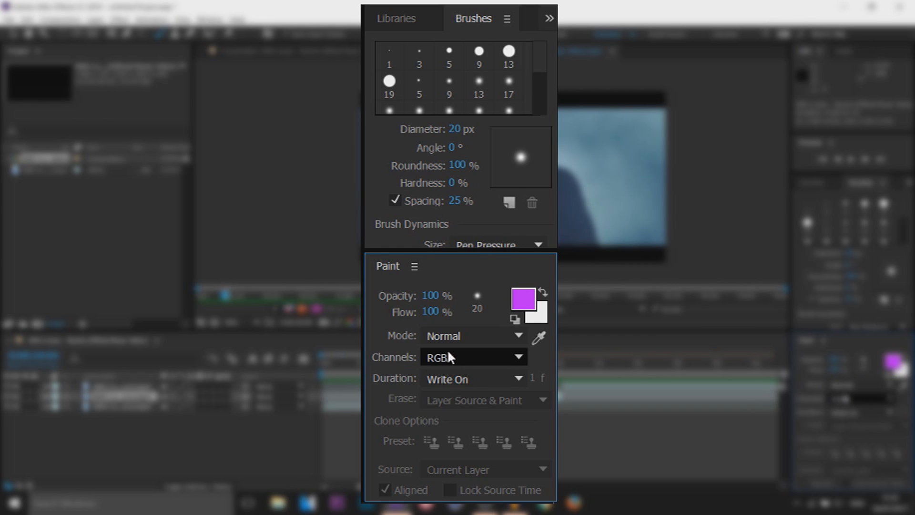
{"action": "left_click", "coordinate": [473, 356]}
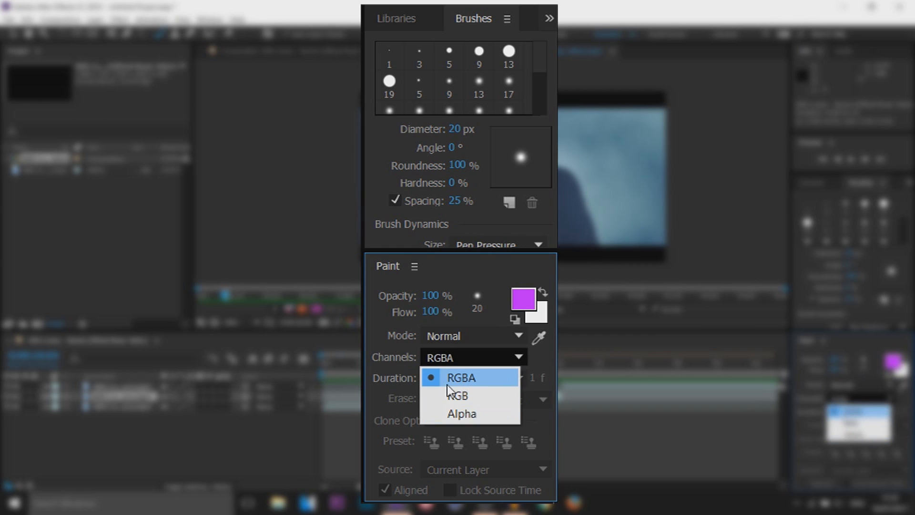
{"action": "left_click", "coordinate": [460, 377]}
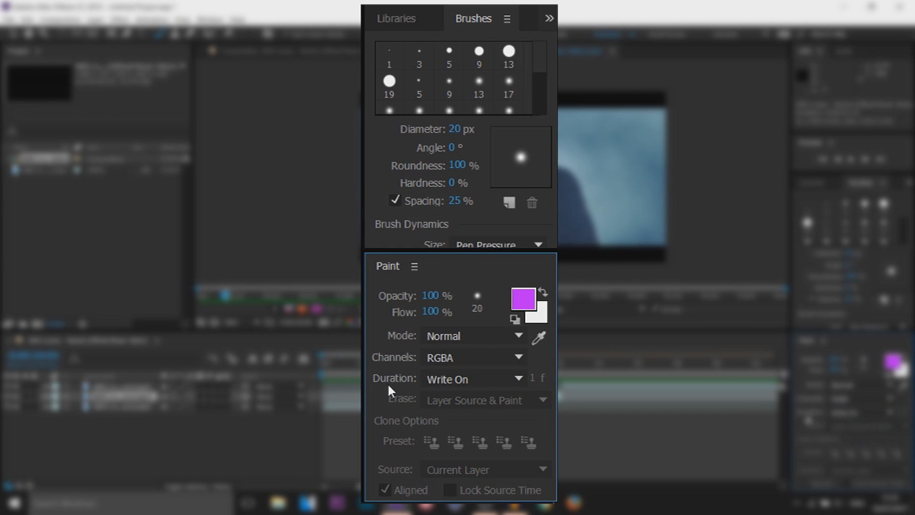
{"action": "left_click", "coordinate": [473, 379]}
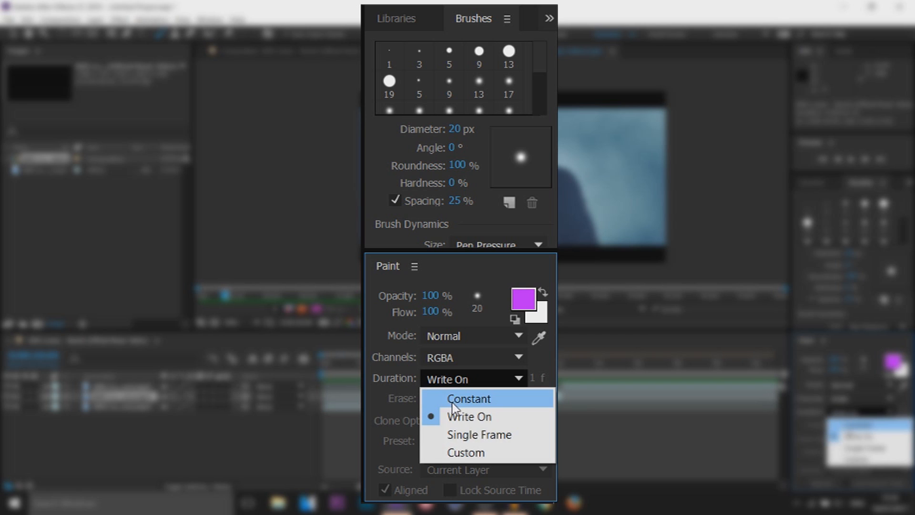
{"action": "mouse_move", "coordinate": [477, 416]}
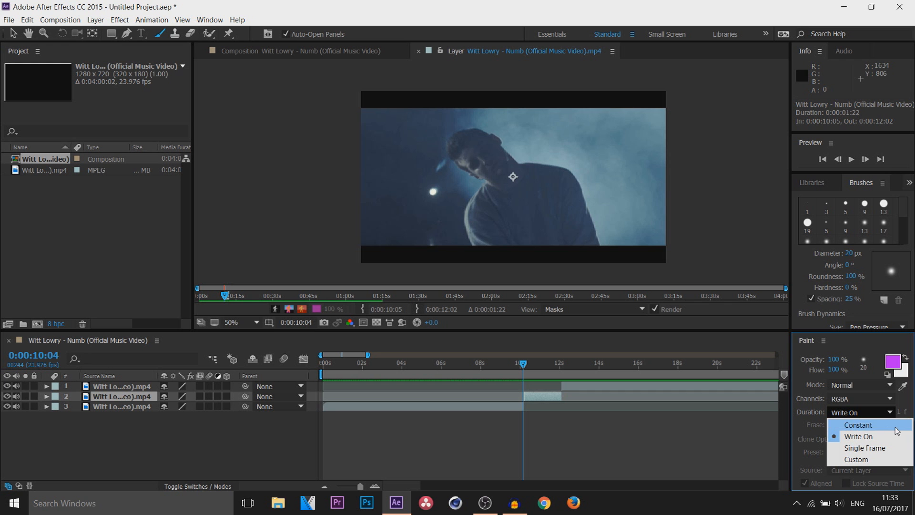
Switch to Constant duration, paint a purple shoulder stroke, and play it back from about 9 seconds.
{"action": "left_click", "coordinate": [858, 425]}
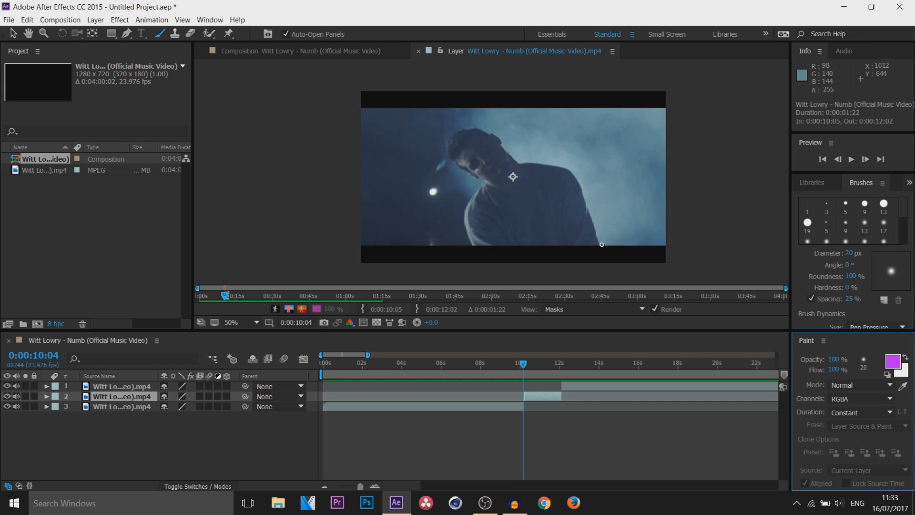
{"action": "left_click_drag", "start_coordinate": [556, 169], "coordinate": [601, 244]}
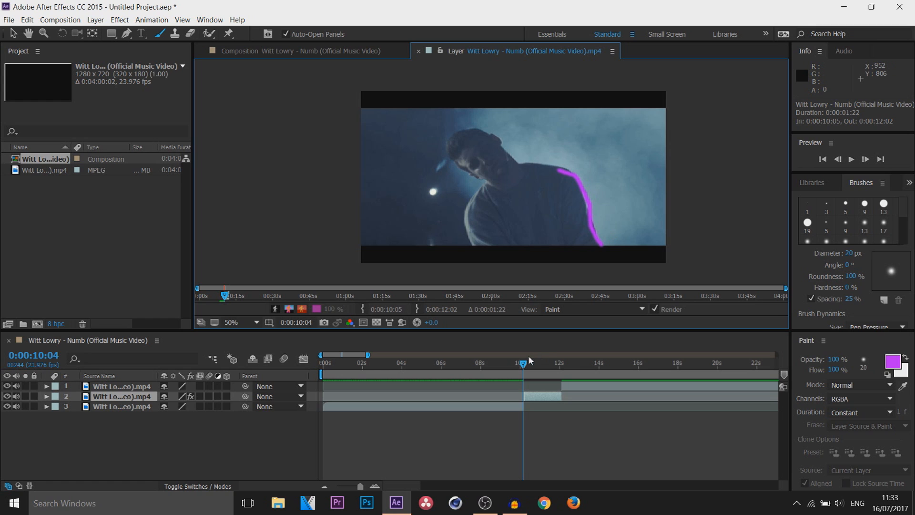
{"action": "left_click_drag", "start_coordinate": [523, 362], "coordinate": [515, 361]}
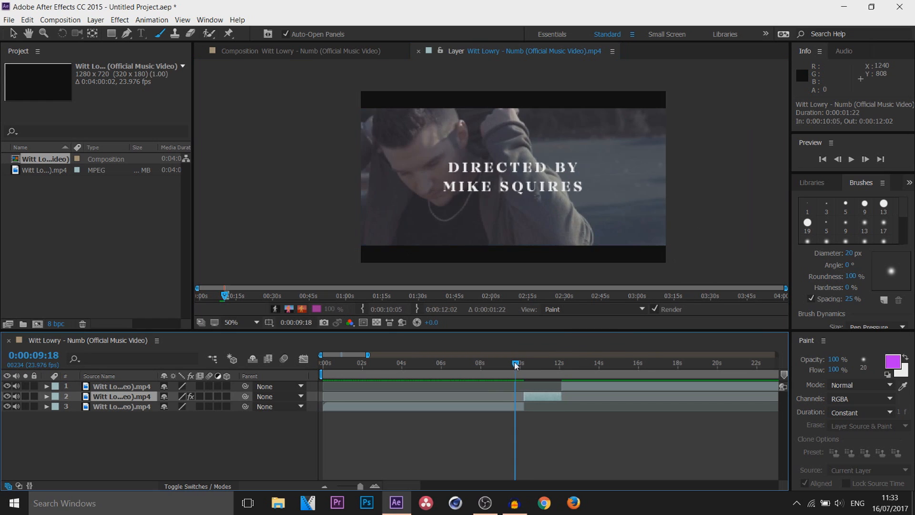
{"action": "left_click", "coordinate": [851, 158]}
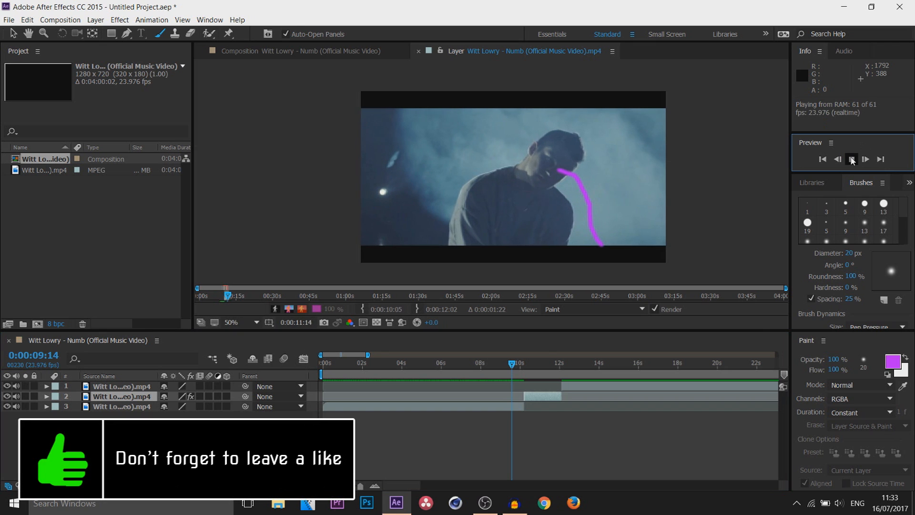
{"action": "left_click", "coordinate": [850, 159]}
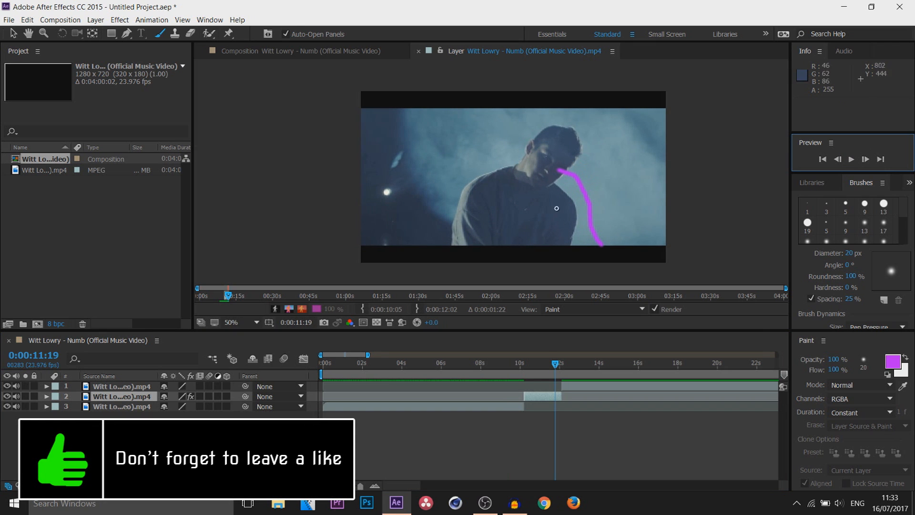
{"action": "left_click", "coordinate": [861, 412]}
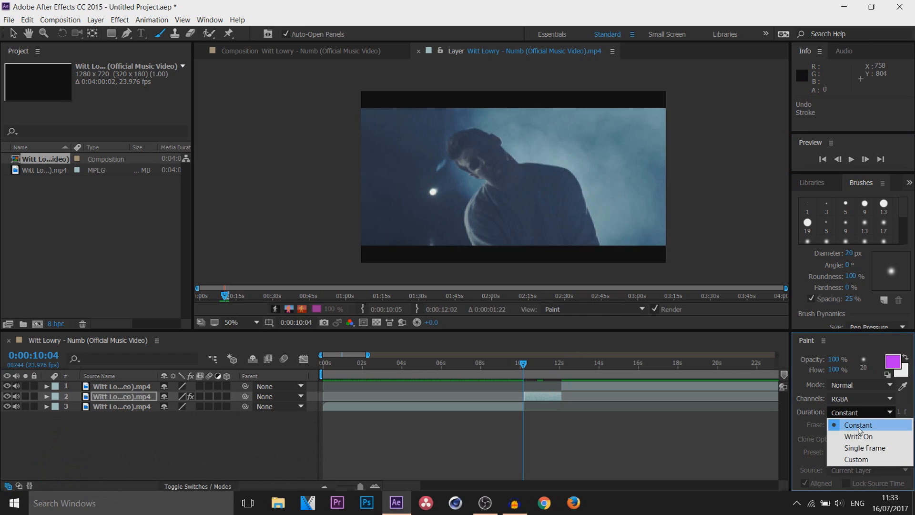
Switch to Write On, paint a short purple stroke below the chin, and play the composition.
{"action": "left_click", "coordinate": [858, 436]}
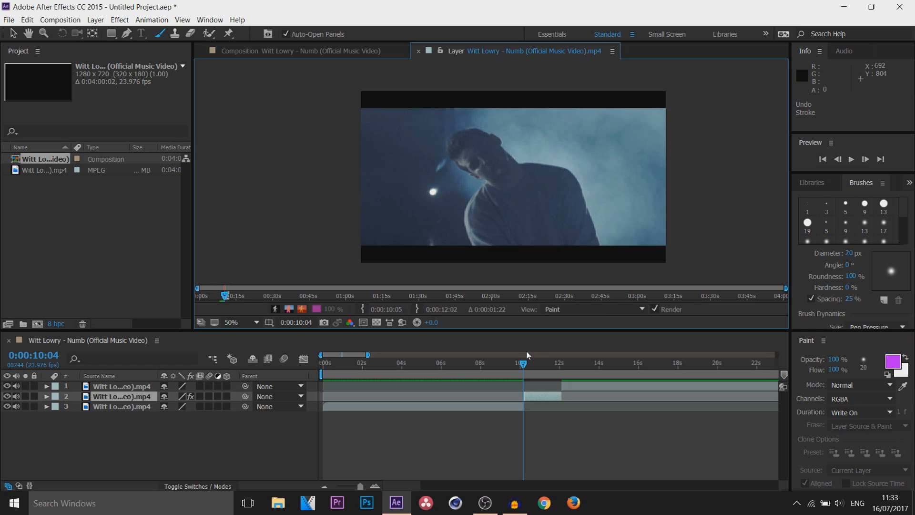
{"action": "mouse_move", "coordinate": [587, 229]}
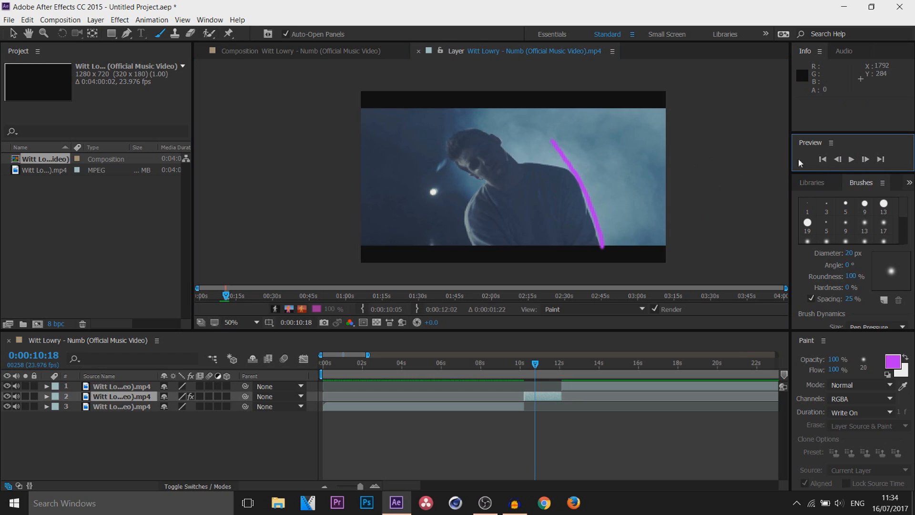
{"action": "left_click", "coordinate": [850, 159]}
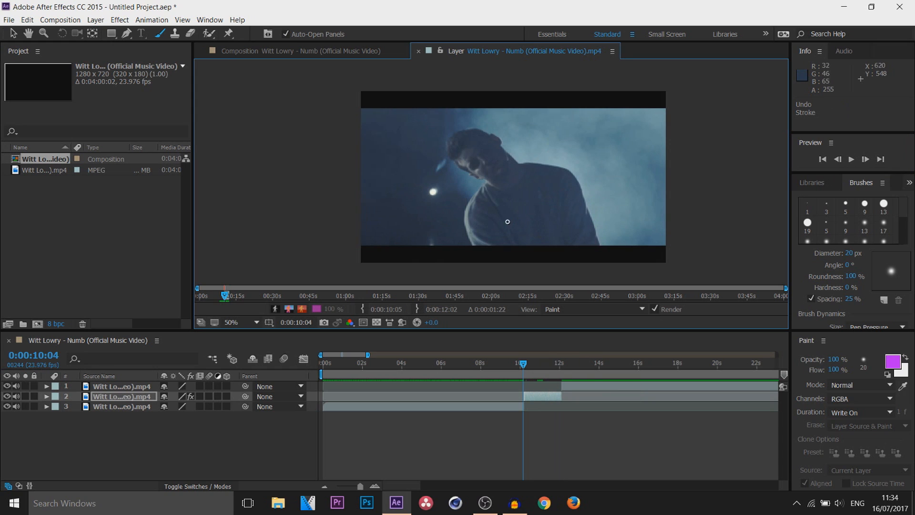
{"action": "left_click_drag", "start_coordinate": [461, 210], "coordinate": [478, 186]}
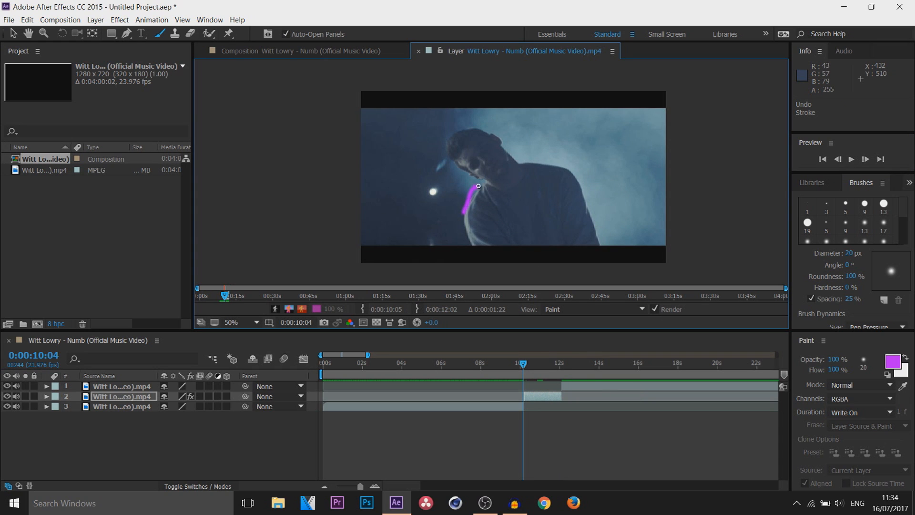
{"action": "left_click", "coordinate": [515, 354]}
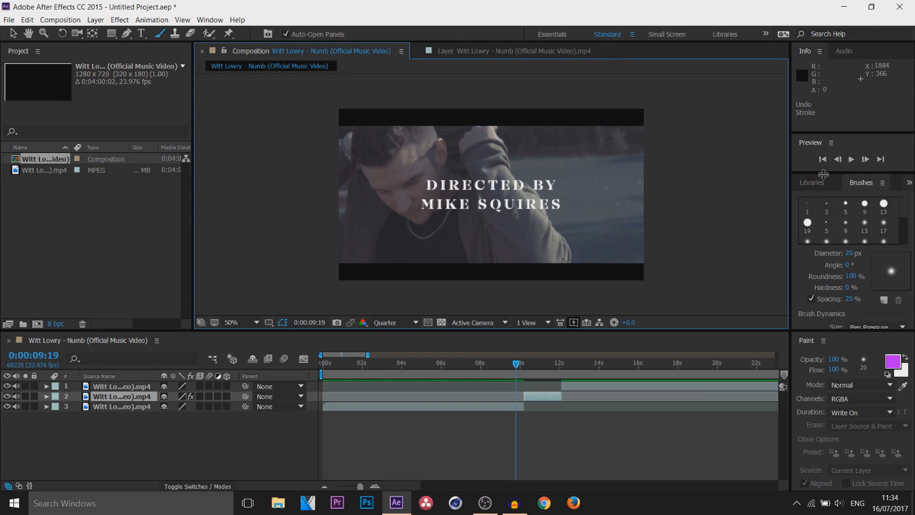
{"action": "left_click", "coordinate": [850, 159]}
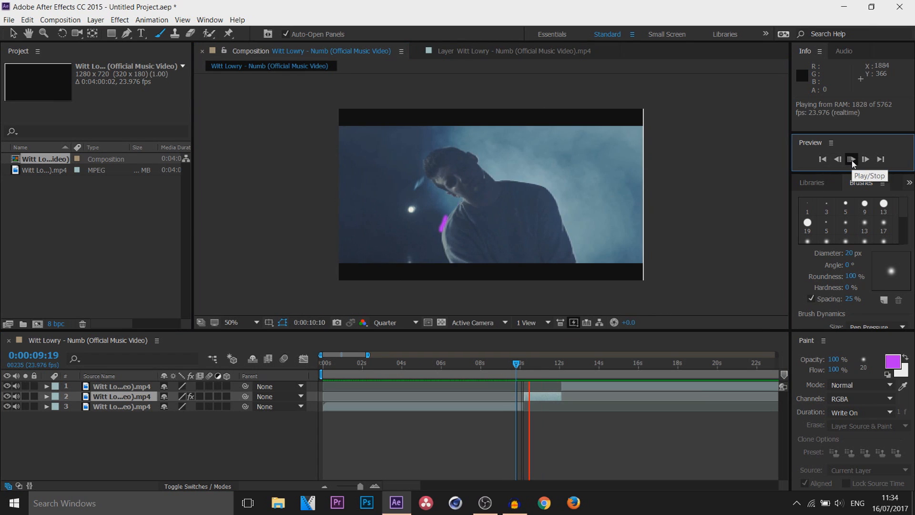
{"action": "left_click", "coordinate": [861, 412]}
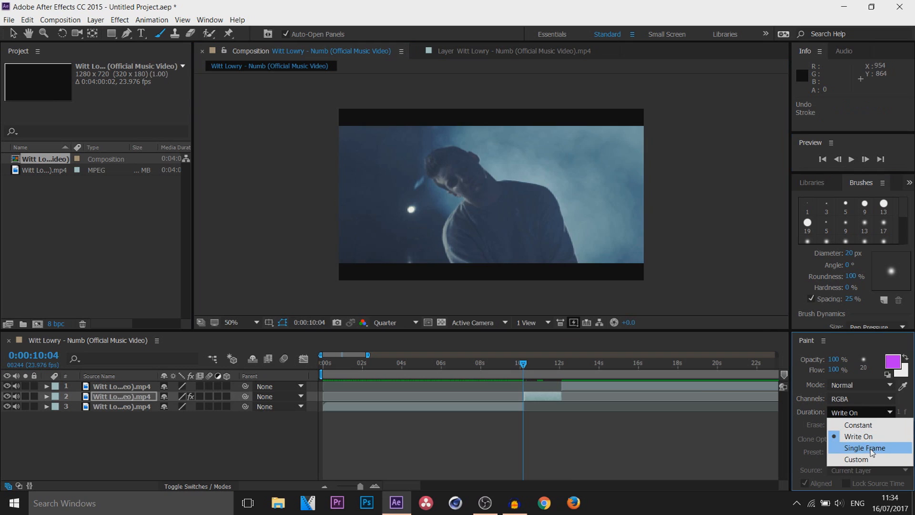
Set Single Frame duration and paint a stroke along the singer's shoulder in the layer viewer.
{"action": "left_click", "coordinate": [866, 447]}
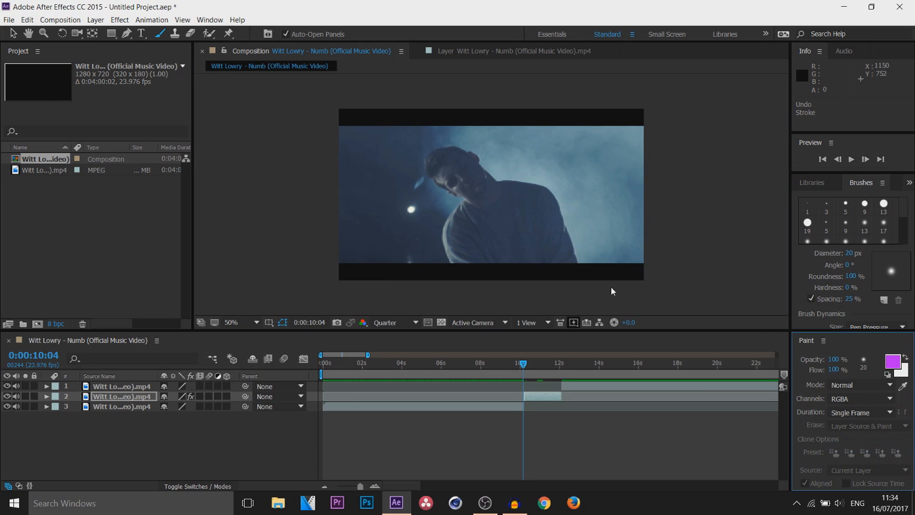
{"action": "mouse_move", "coordinate": [554, 362]}
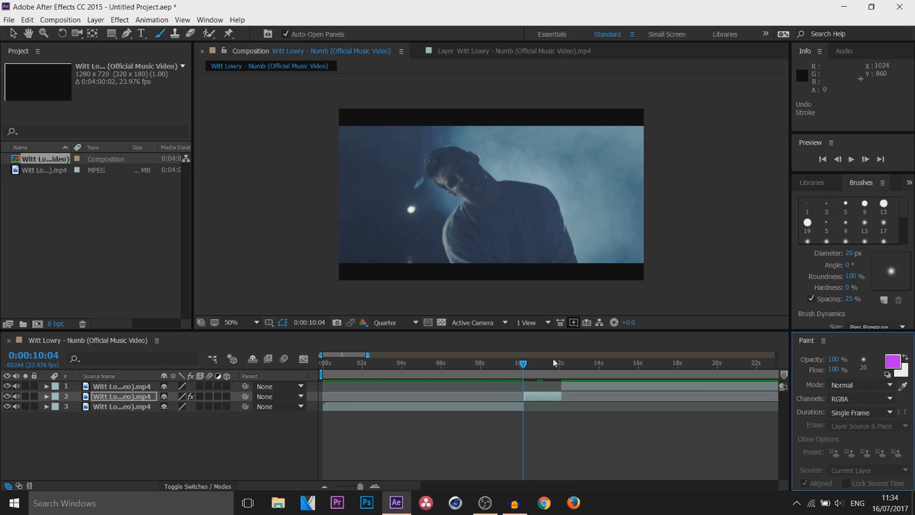
{"action": "left_click", "coordinate": [522, 51]}
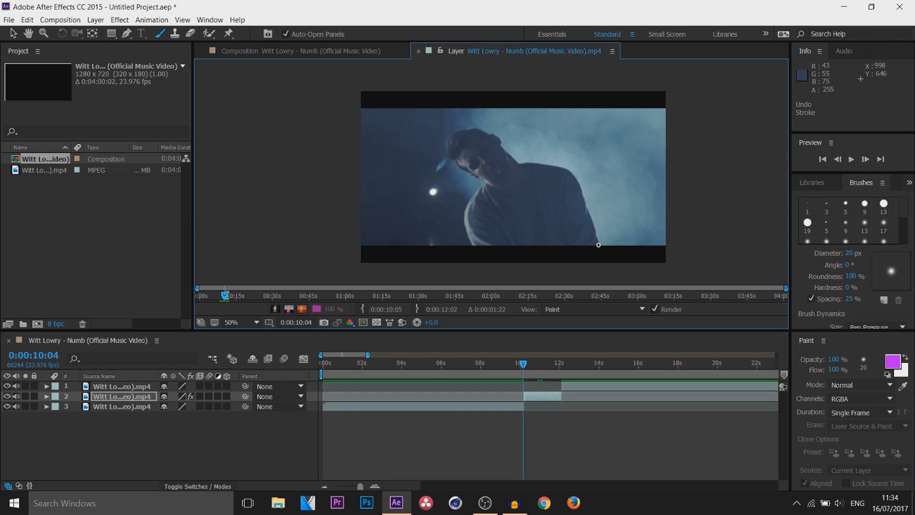
{"action": "left_click_drag", "start_coordinate": [574, 178], "coordinate": [598, 244]}
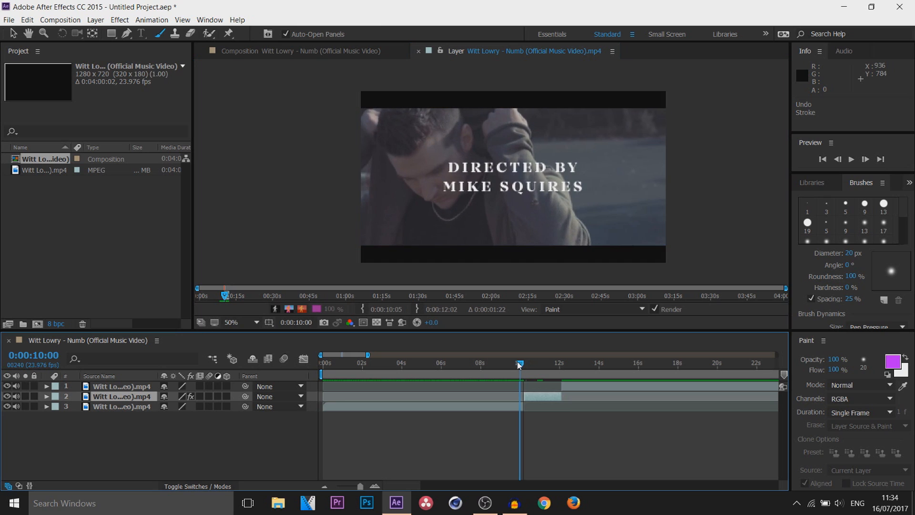
Play and stop the preview, then step forward two frames to check the strokes.
{"action": "left_click", "coordinate": [850, 158]}
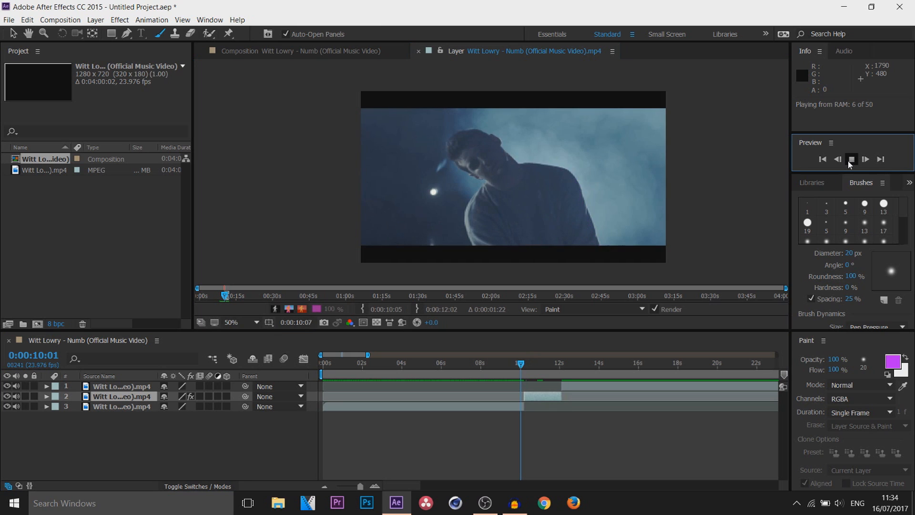
{"action": "left_click", "coordinate": [851, 159]}
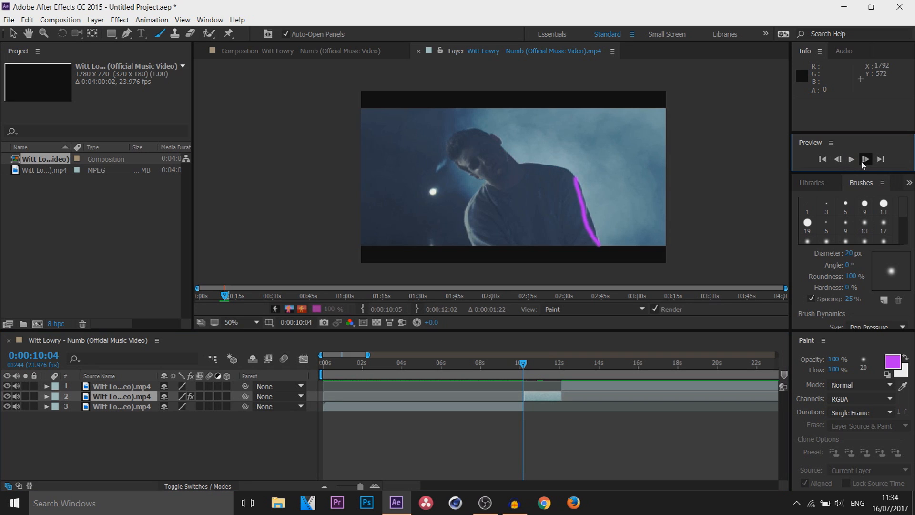
{"action": "left_click", "coordinate": [864, 161]}
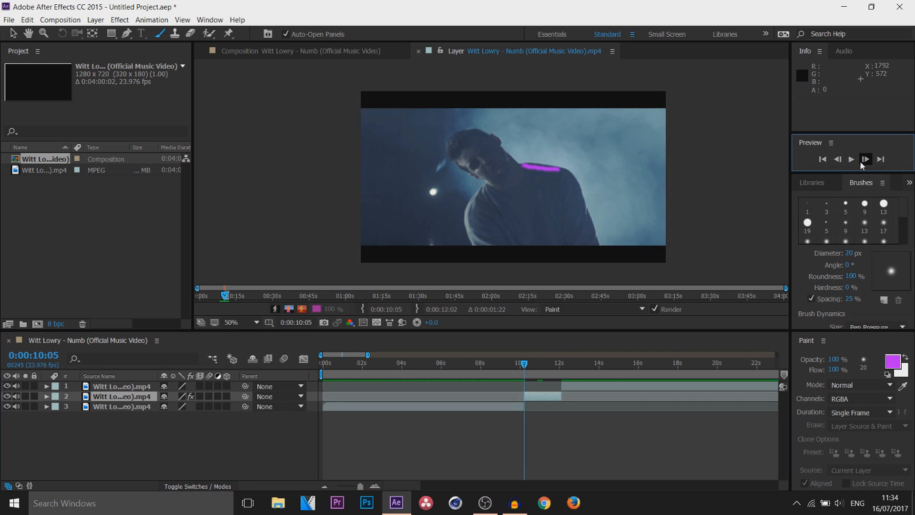
{"action": "left_click", "coordinate": [865, 159]}
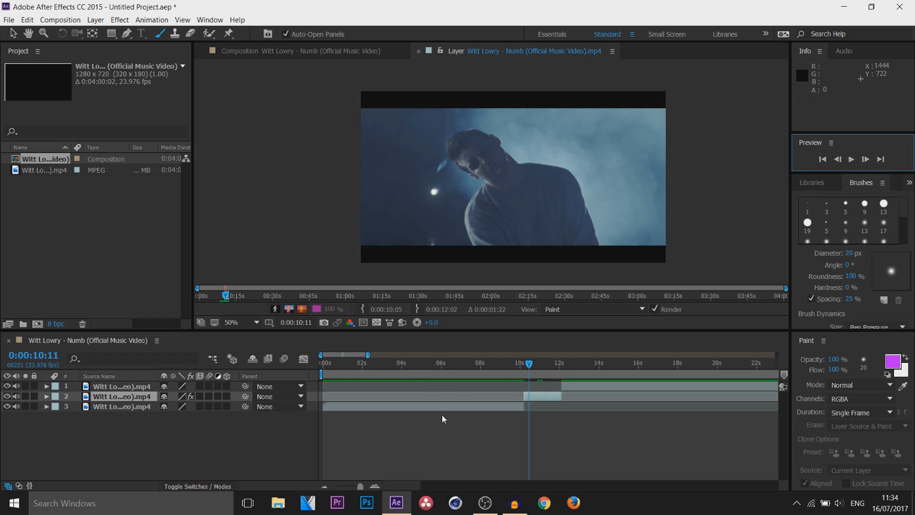
{"action": "left_click", "coordinate": [859, 413]}
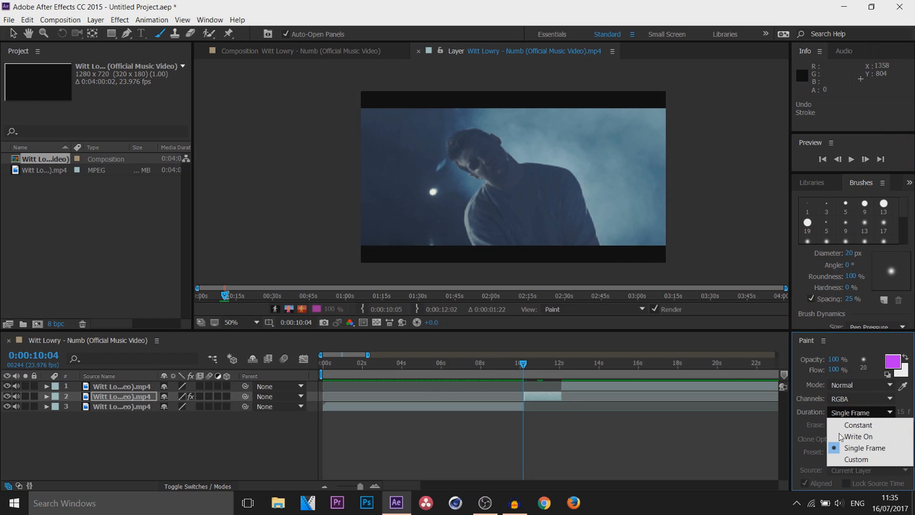
Set a Custom 15-frame duration, paint a purple arc around the head, play it, then undo it.
{"action": "left_click", "coordinate": [857, 459]}
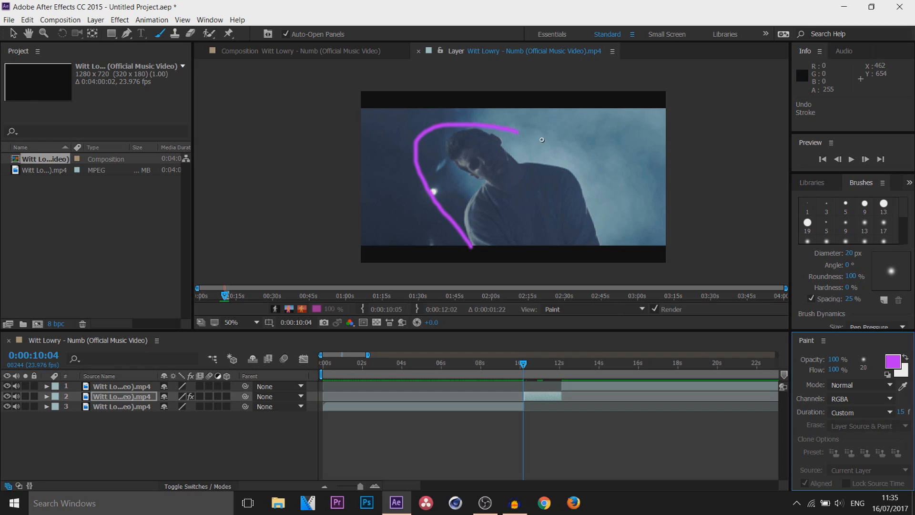
{"action": "left_click_drag", "start_coordinate": [520, 133], "coordinate": [620, 233]}
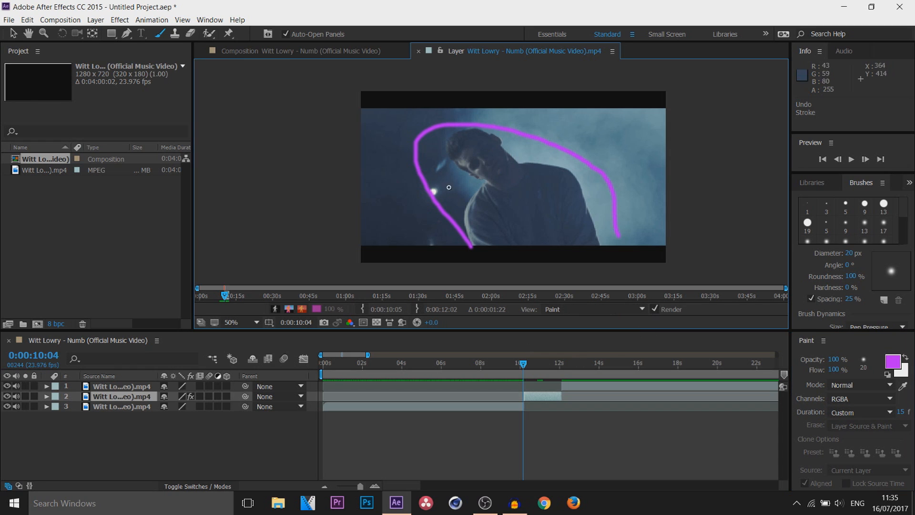
{"action": "mouse_move", "coordinate": [450, 154]}
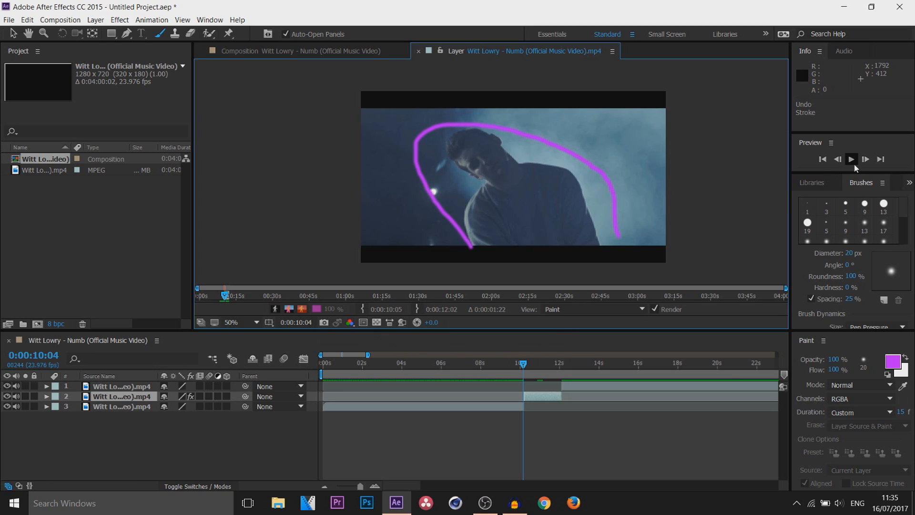
{"action": "left_click", "coordinate": [851, 159]}
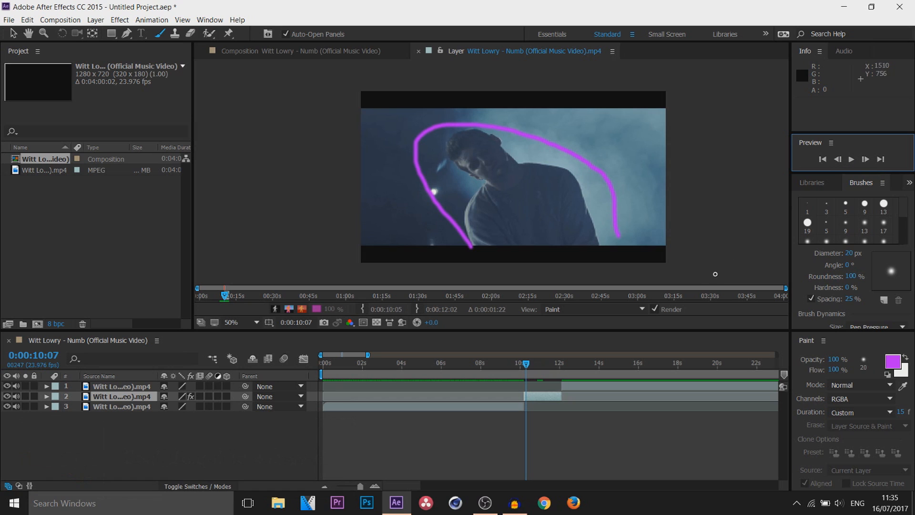
{"action": "key", "text": "ctrl+z"}
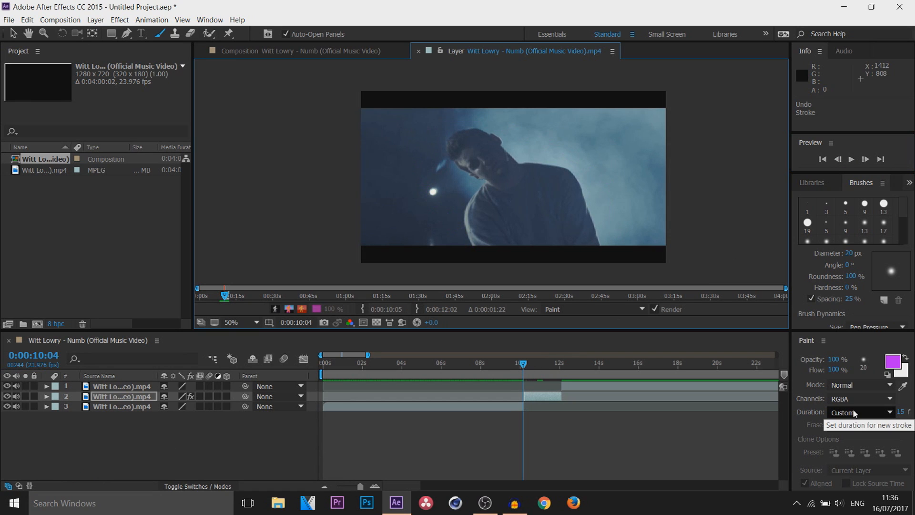
Return to Single Frame duration, paint a small purple mark, and advance to a later frame.
{"action": "left_click", "coordinate": [860, 412]}
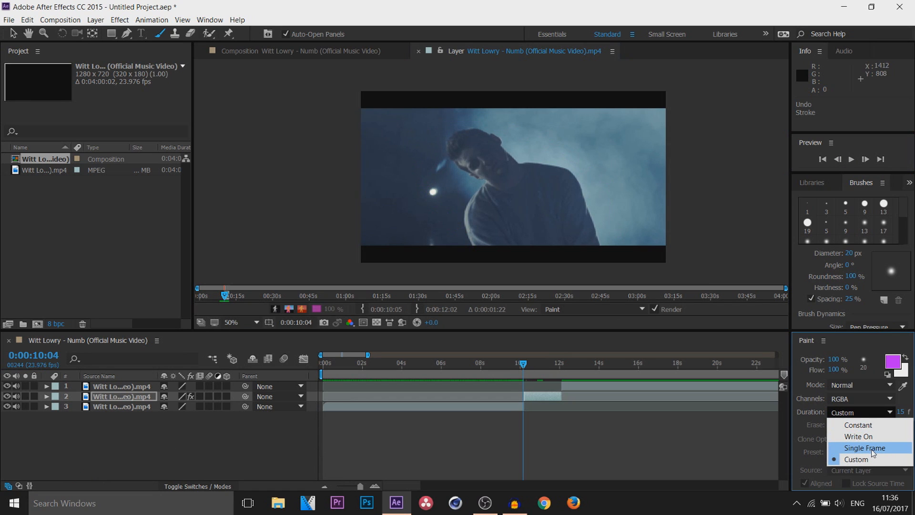
{"action": "left_click", "coordinate": [864, 448]}
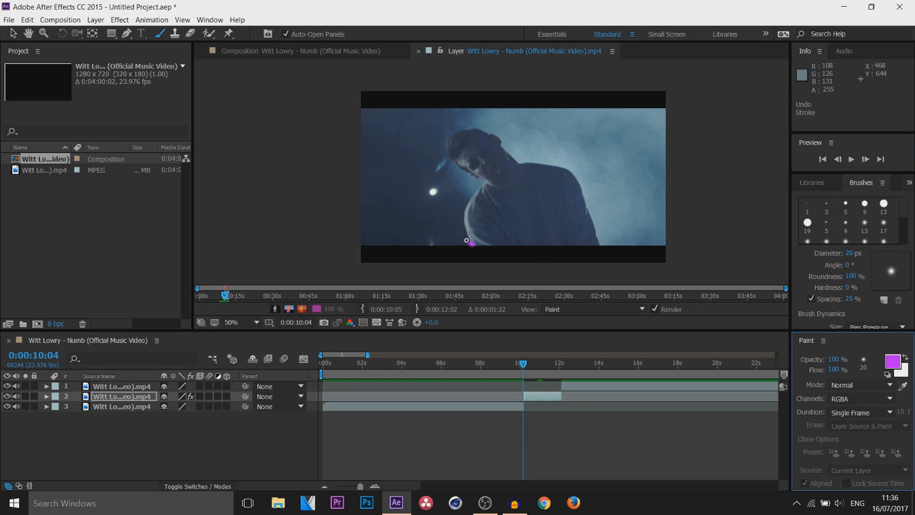
{"action": "left_click_drag", "start_coordinate": [471, 244], "coordinate": [461, 219]}
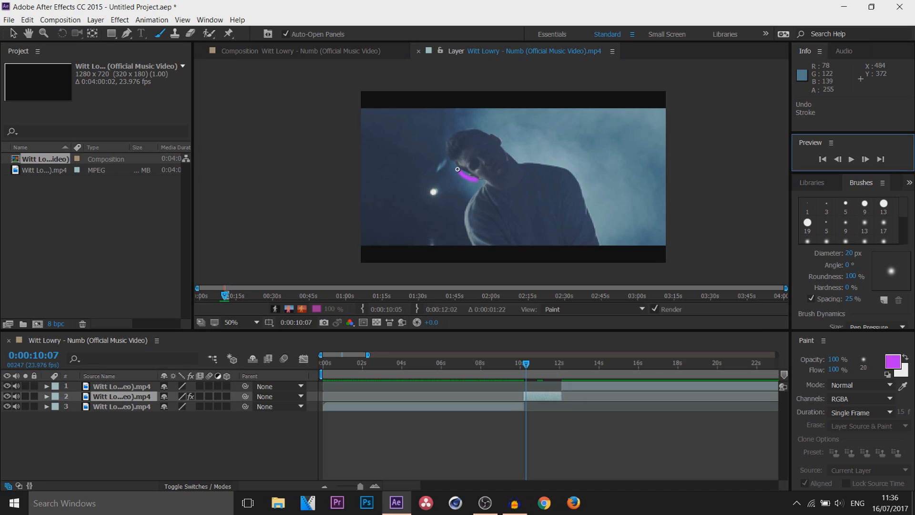
{"action": "left_click", "coordinate": [850, 159]}
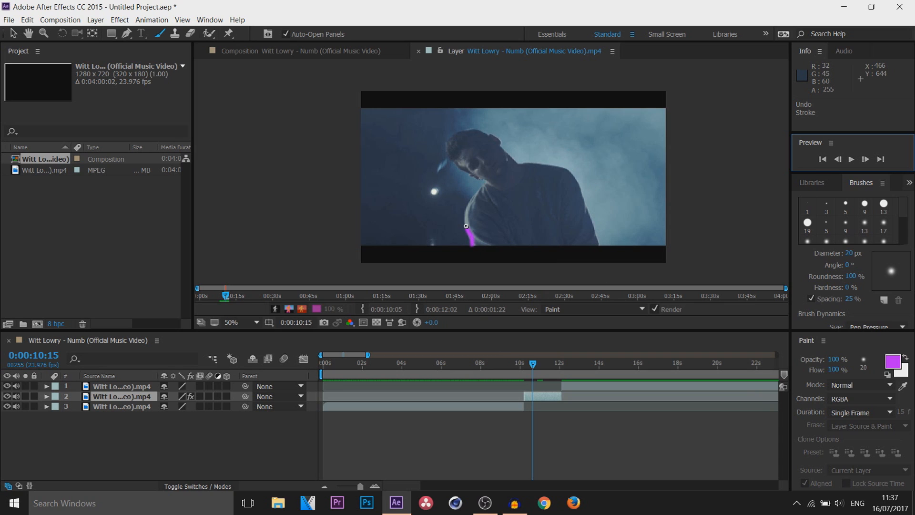
Trace a purple outline up the singer's arm and side, over the cap, head and shoulder.
{"action": "left_click_drag", "start_coordinate": [470, 241], "coordinate": [483, 184]}
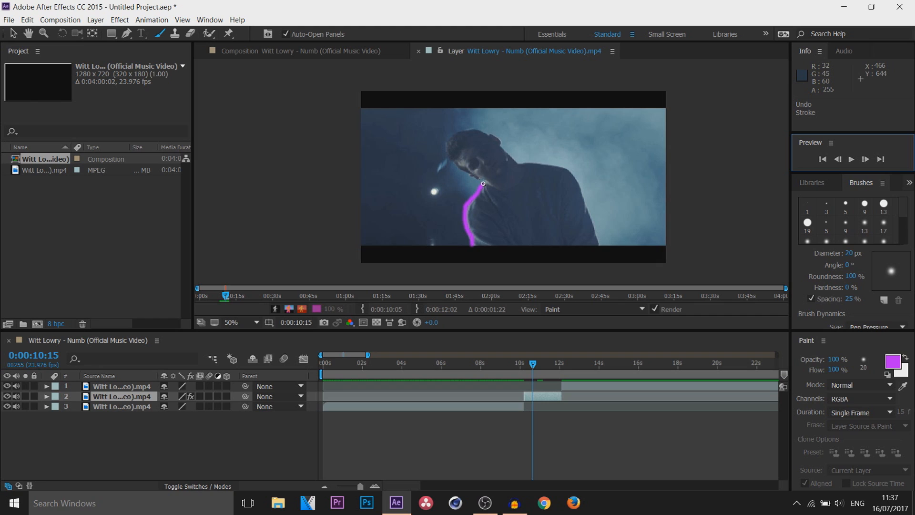
{"action": "left_click_drag", "start_coordinate": [483, 184], "coordinate": [449, 151]}
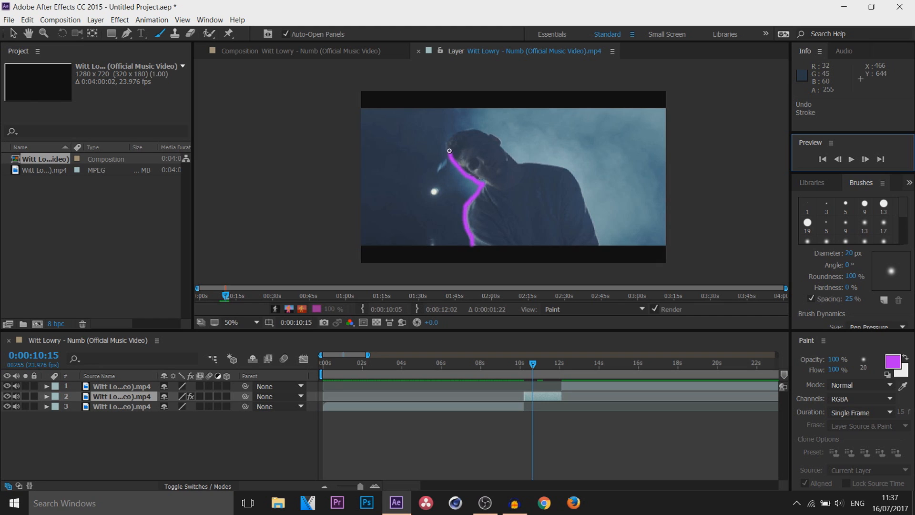
{"action": "left_click_drag", "start_coordinate": [449, 150], "coordinate": [483, 132]}
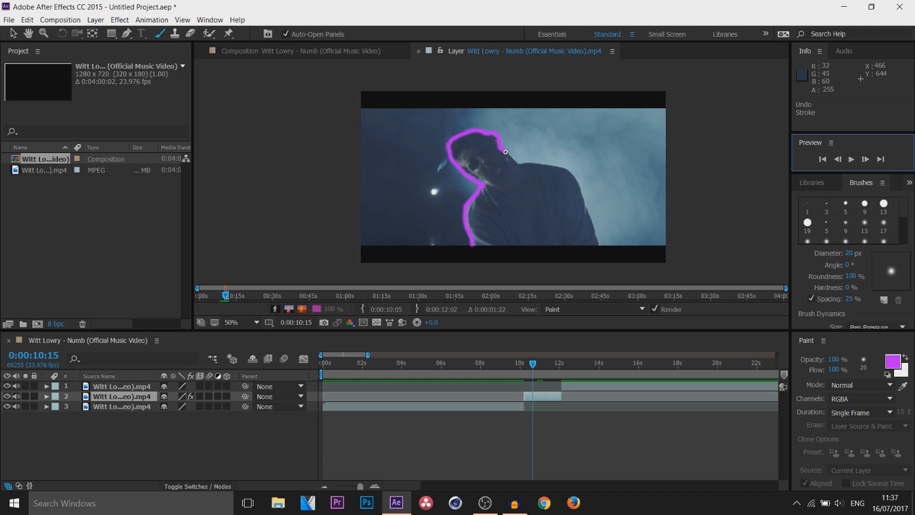
{"action": "left_click_drag", "start_coordinate": [505, 152], "coordinate": [562, 164]}
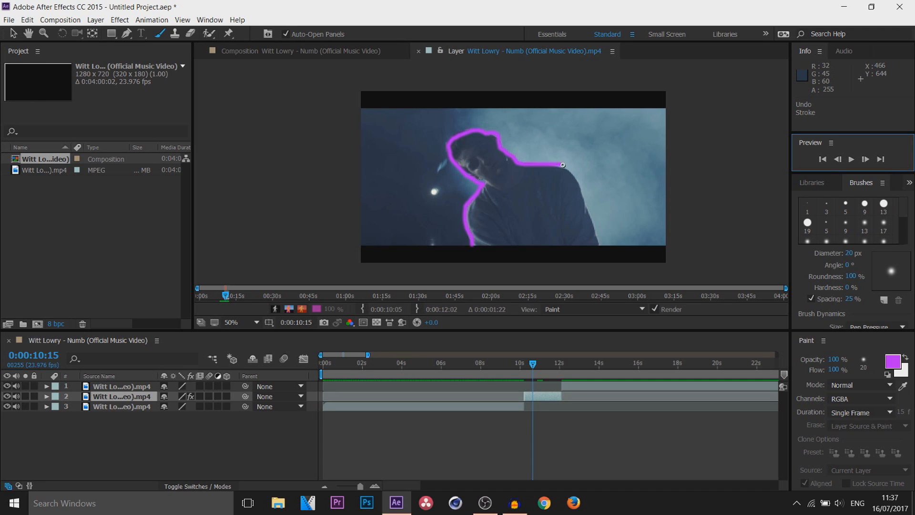
{"action": "left_click_drag", "start_coordinate": [562, 165], "coordinate": [599, 242]}
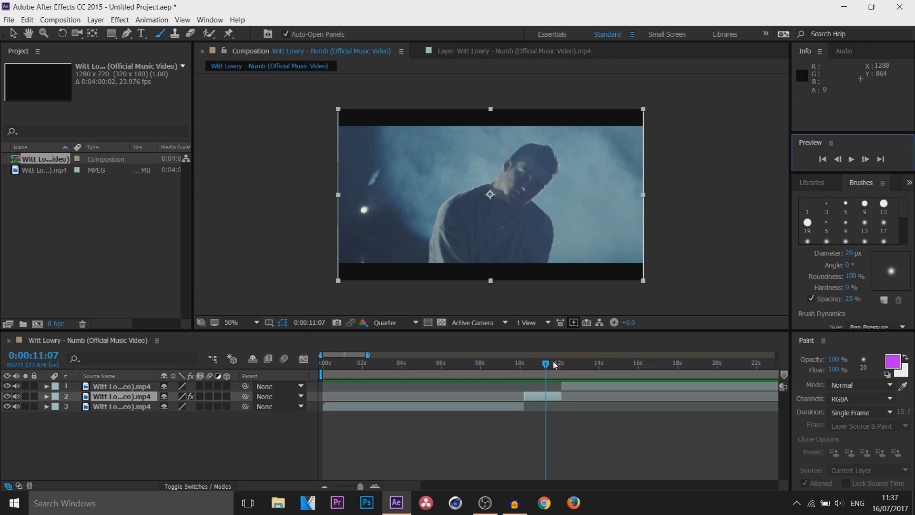
{"action": "left_click_drag", "start_coordinate": [546, 362], "coordinate": [525, 363]}
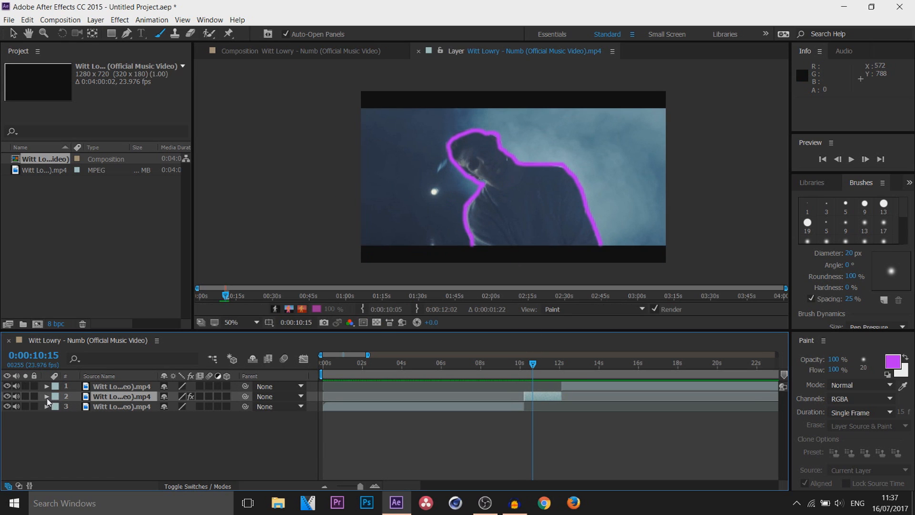
Expand the singer layer's properties to reveal its paint strokes.
{"action": "left_click", "coordinate": [46, 396]}
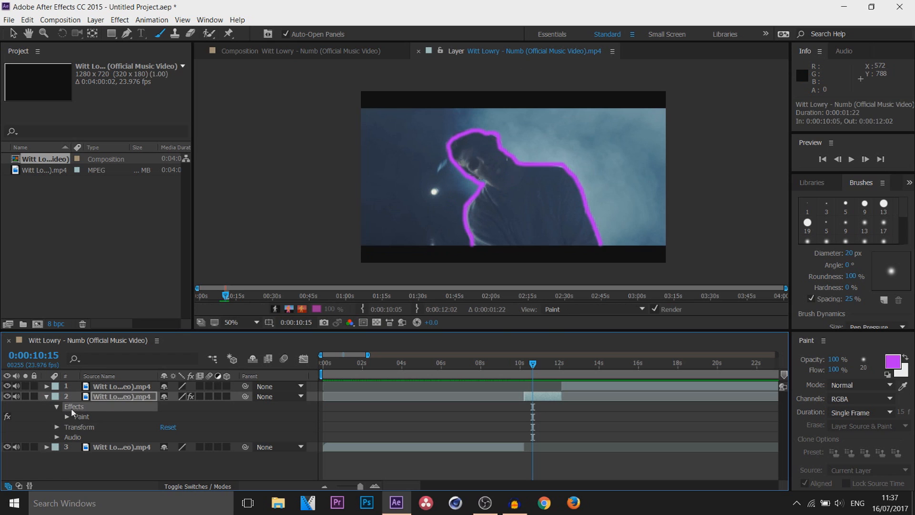
{"action": "left_click", "coordinate": [56, 416]}
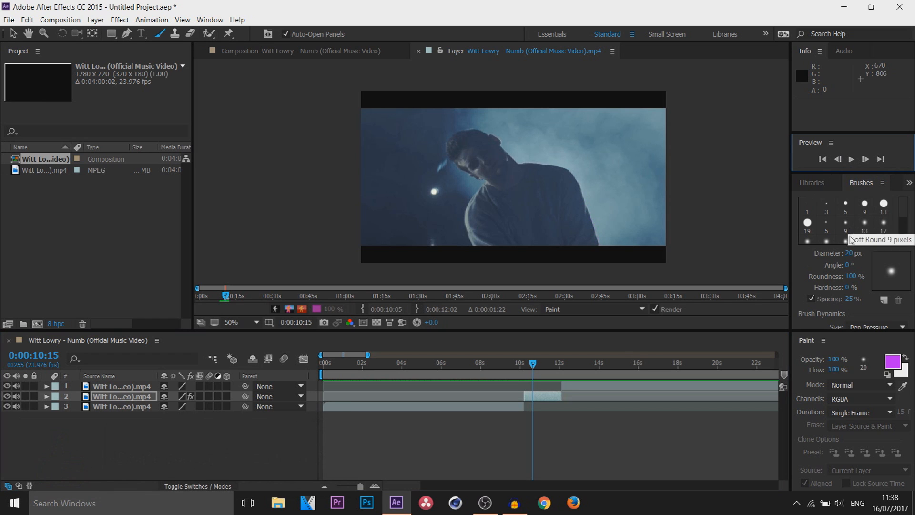
Pick red as the paint colour and paint a red stroke along the singer's arm.
{"action": "left_click", "coordinate": [893, 362]}
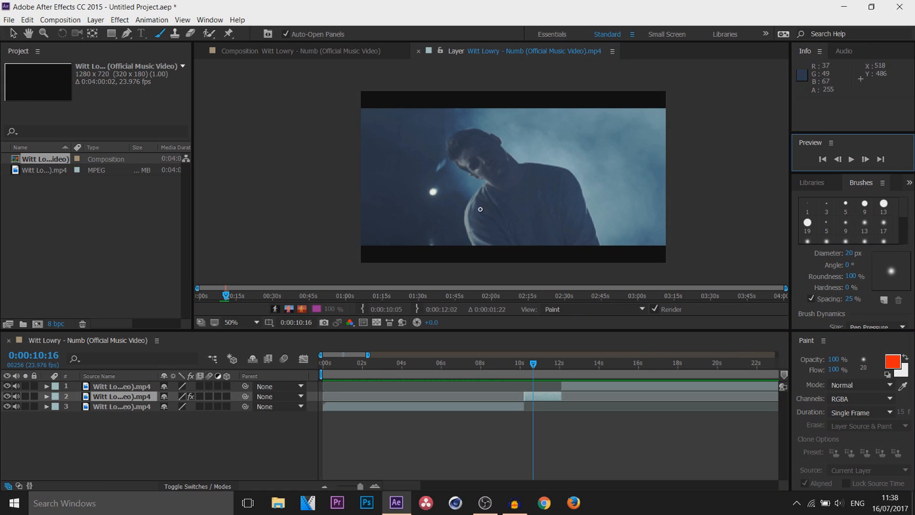
{"action": "left_click_drag", "start_coordinate": [465, 215], "coordinate": [482, 185]}
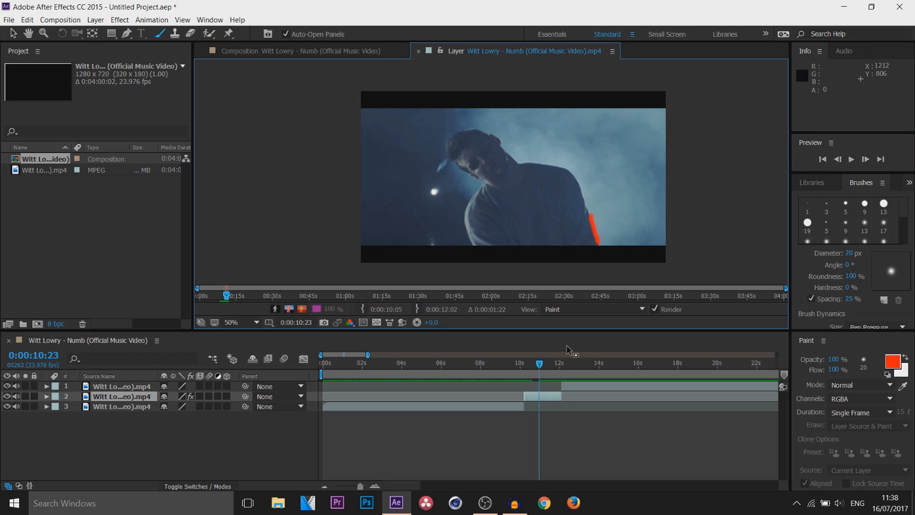
{"action": "left_click", "coordinate": [239, 51]}
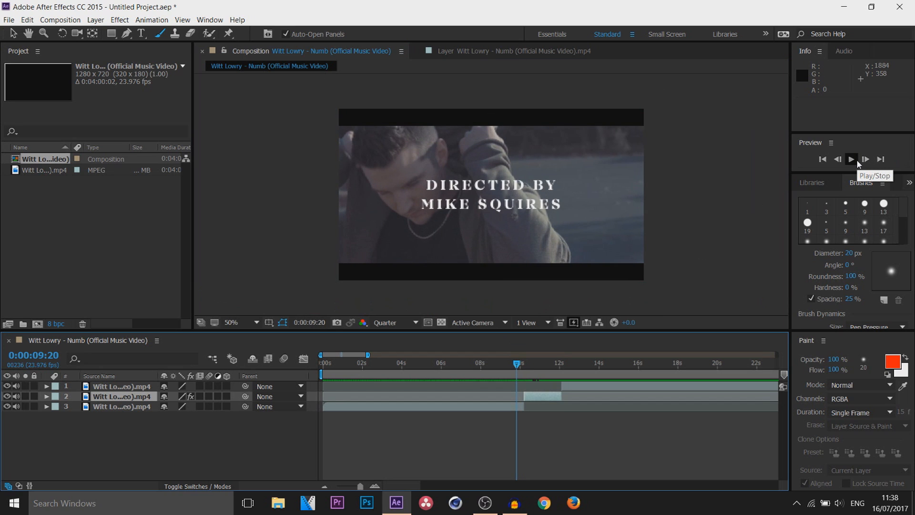
Play the composition and scrub nearby frames to review the red cap stroke.
{"action": "left_click", "coordinate": [850, 159]}
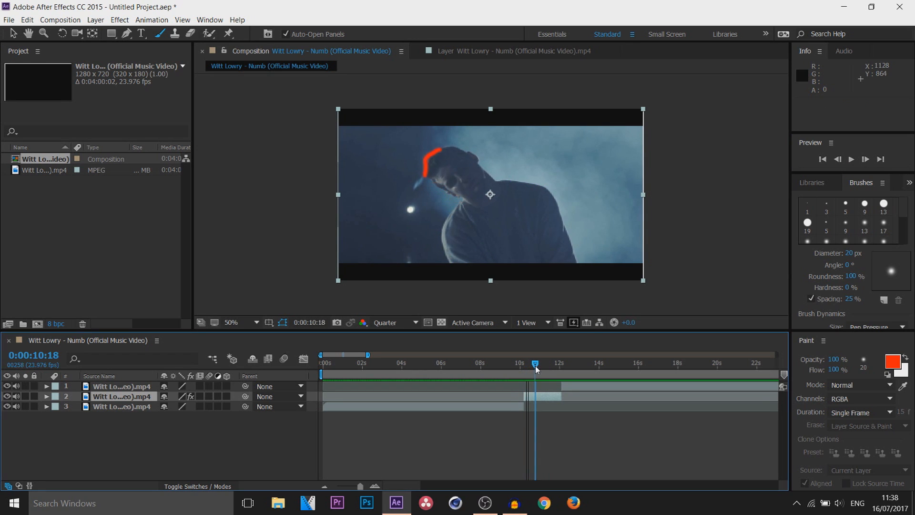
{"action": "left_click_drag", "start_coordinate": [535, 363], "coordinate": [520, 363]}
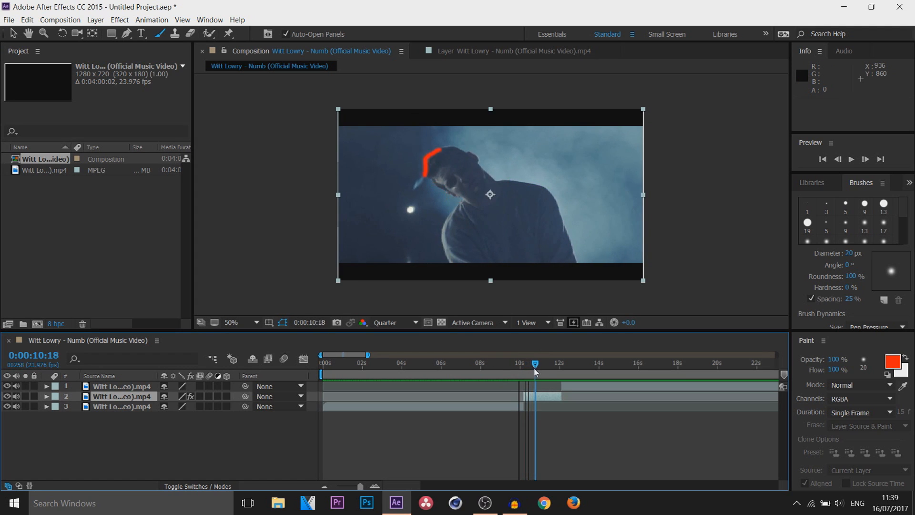
{"action": "left_click_drag", "start_coordinate": [534, 363], "coordinate": [538, 364]}
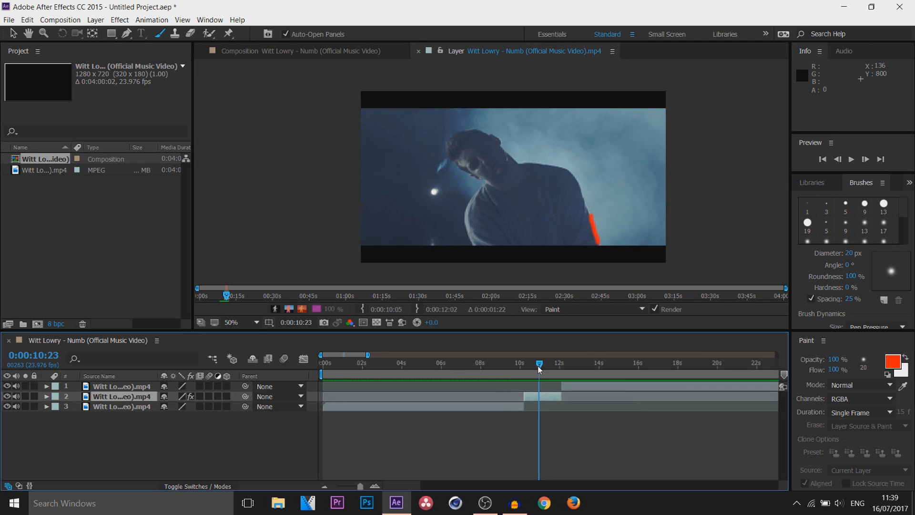
Advance to the painting start frame and set green Write On strokes with a 50 px brush.
{"action": "left_click_drag", "start_coordinate": [537, 364], "coordinate": [541, 363]}
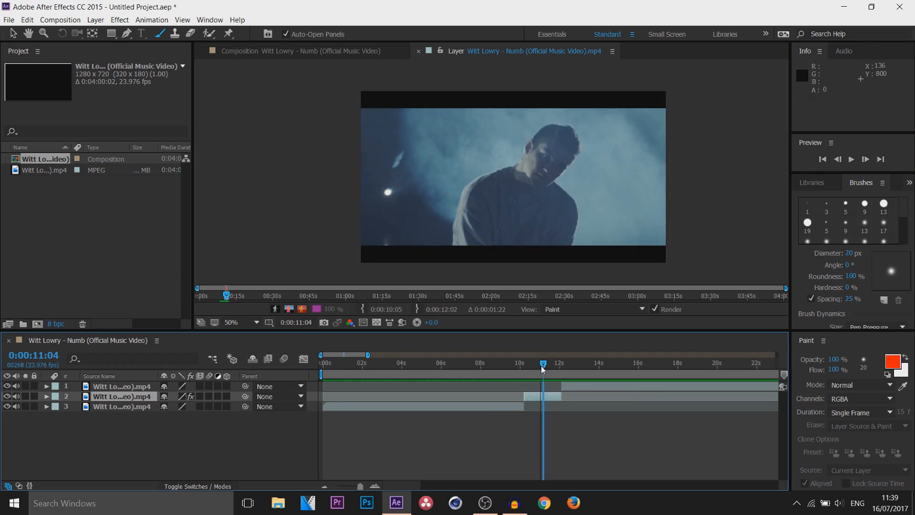
{"action": "left_click", "coordinate": [866, 159]}
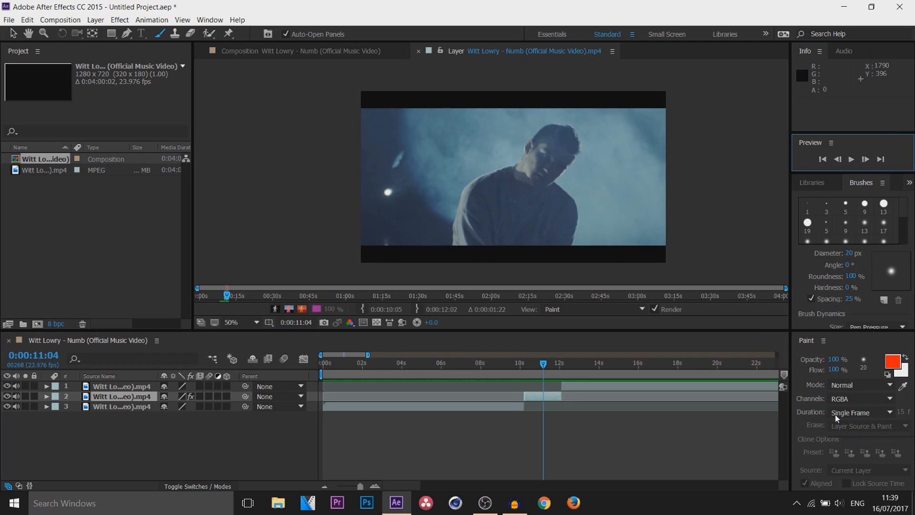
{"action": "left_click", "coordinate": [858, 413]}
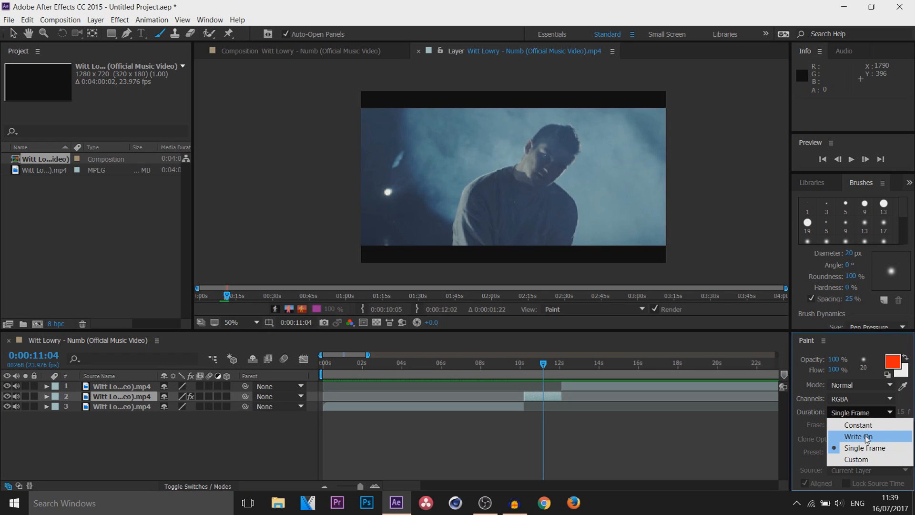
{"action": "left_click", "coordinate": [858, 437]}
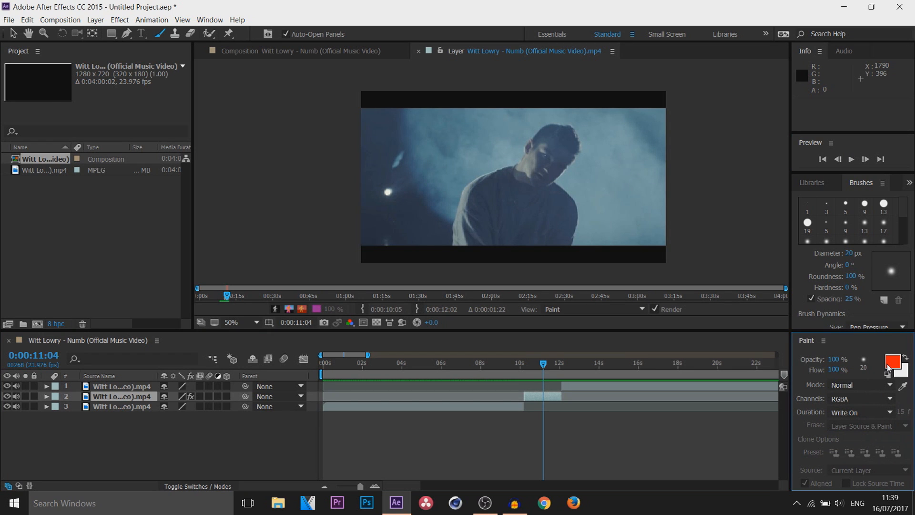
{"action": "left_click", "coordinate": [892, 362]}
{"action": "type", "text": "30"}
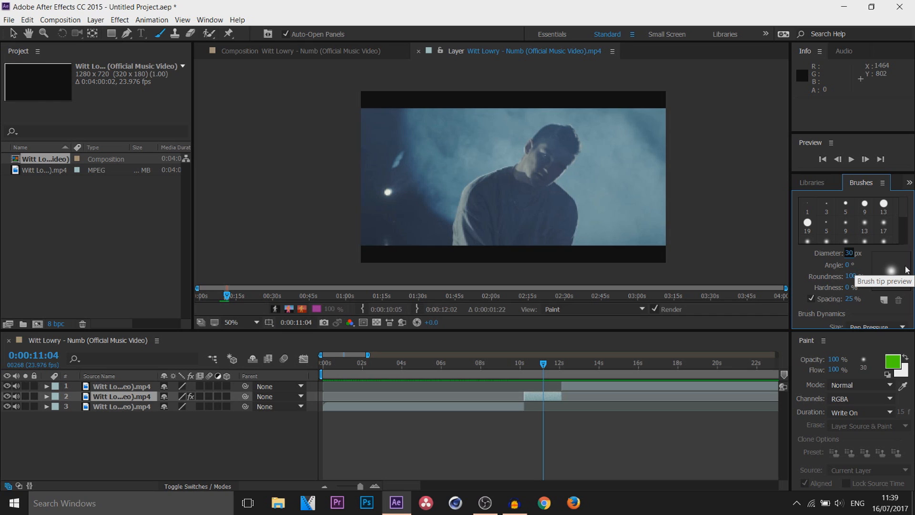
{"action": "left_click", "coordinate": [852, 253]}
{"action": "type", "text": "50"}
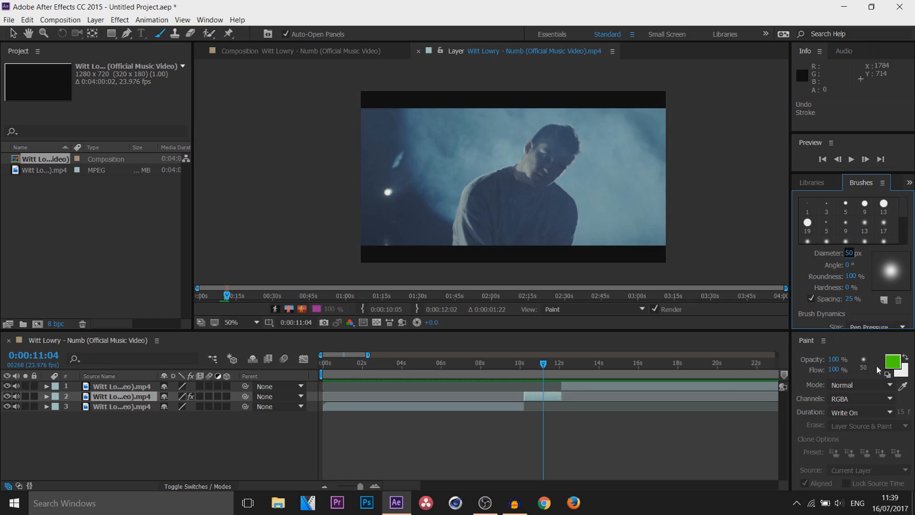
{"action": "mouse_move", "coordinate": [587, 234]}
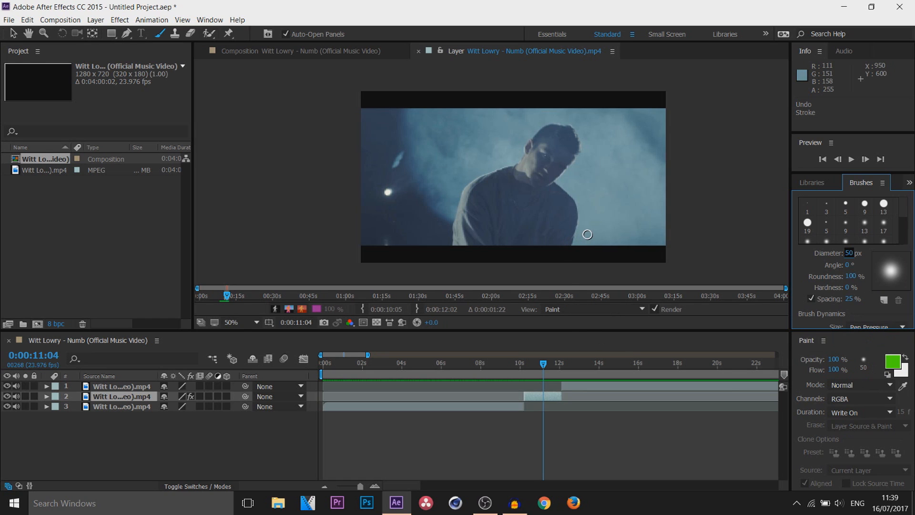
{"action": "mouse_move", "coordinate": [880, 159]}
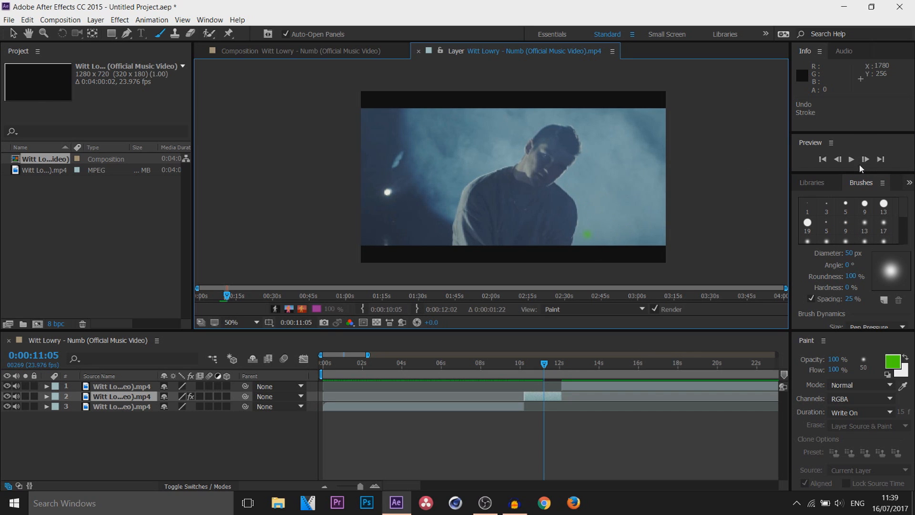
Advance one frame and add a second green dab near the singer's chest.
{"action": "left_click", "coordinate": [595, 242]}
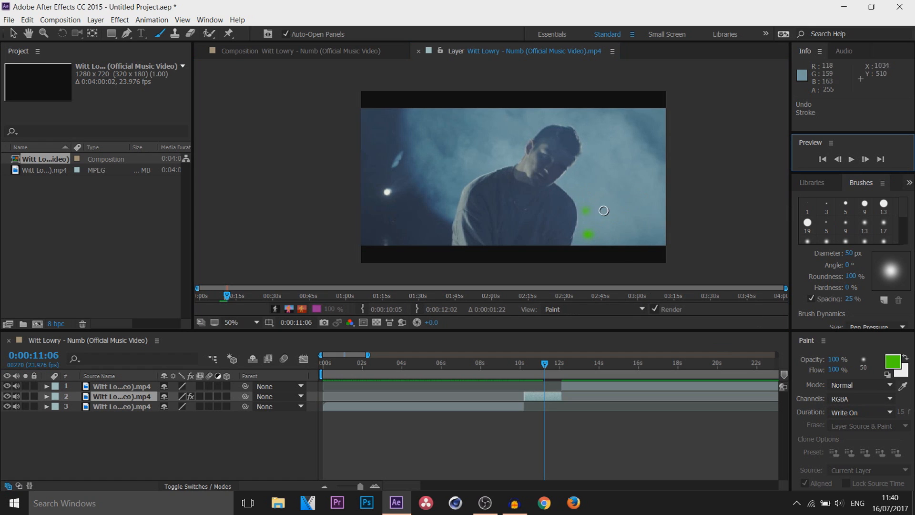
{"action": "left_click", "coordinate": [881, 158]}
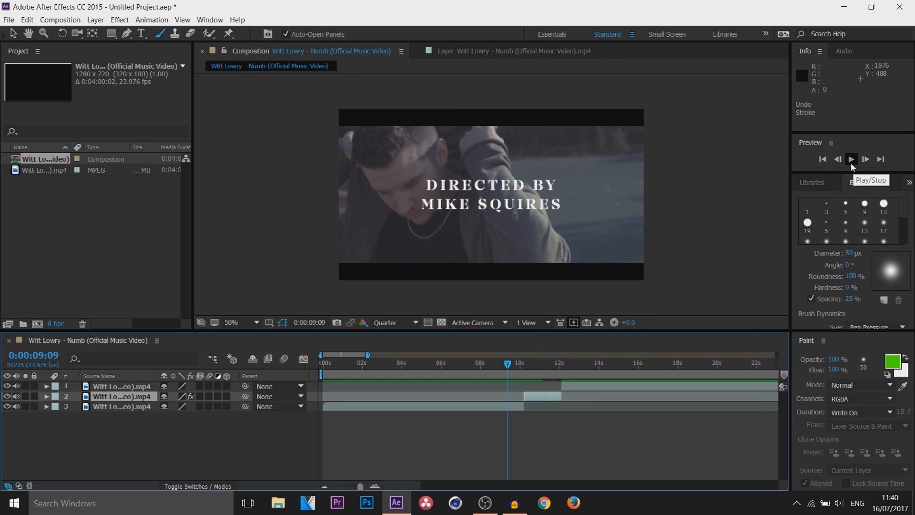
Play the composition back to preview the green radiating strokes.
{"action": "left_click", "coordinate": [850, 159]}
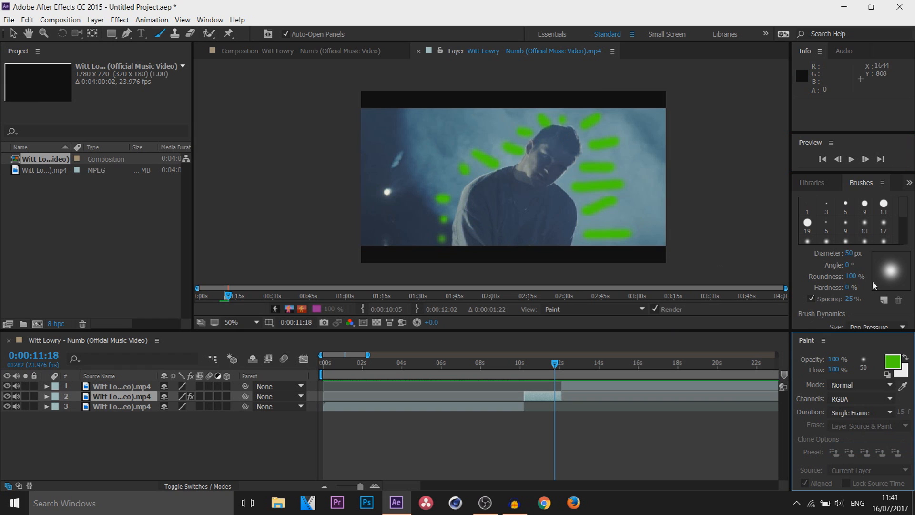
Paint a 30 px white outline along the singer's arm, advancing two frames afterward.
{"action": "left_click", "coordinate": [892, 362]}
{"action": "type", "text": "30"}
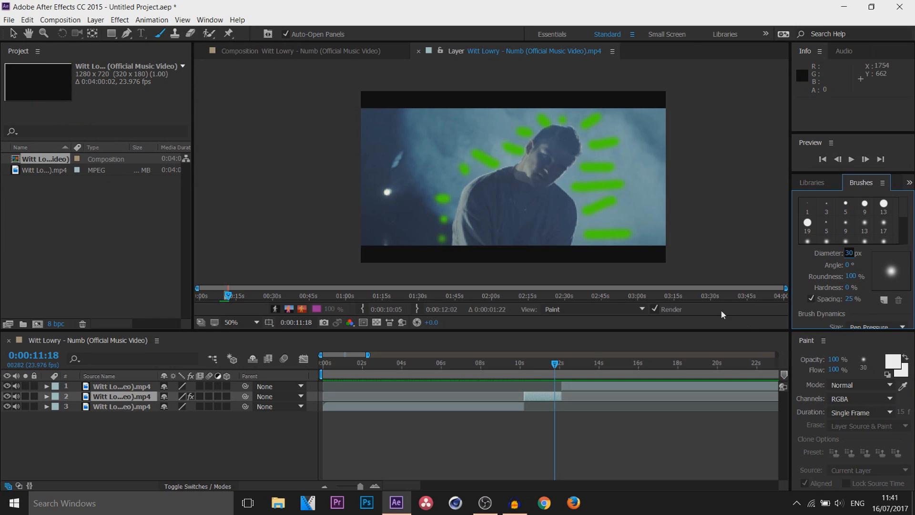
{"action": "mouse_move", "coordinate": [453, 244]}
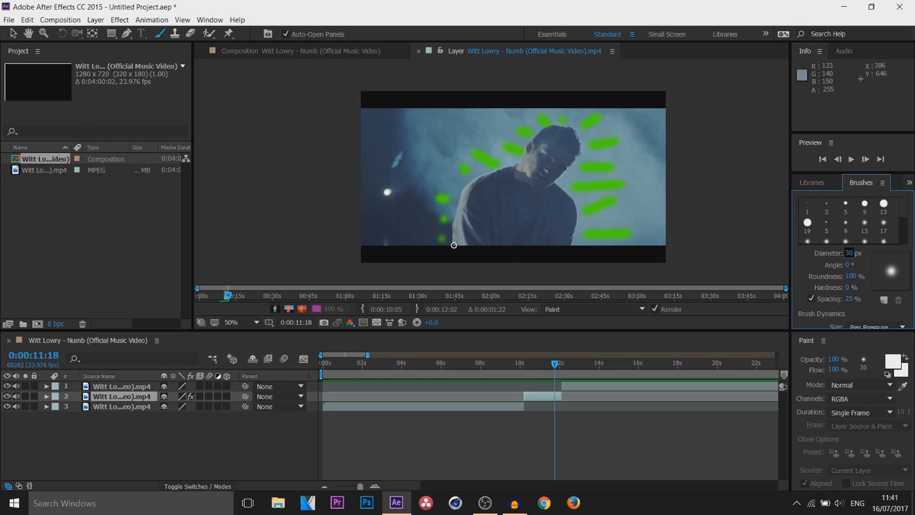
{"action": "mouse_move", "coordinate": [452, 242]}
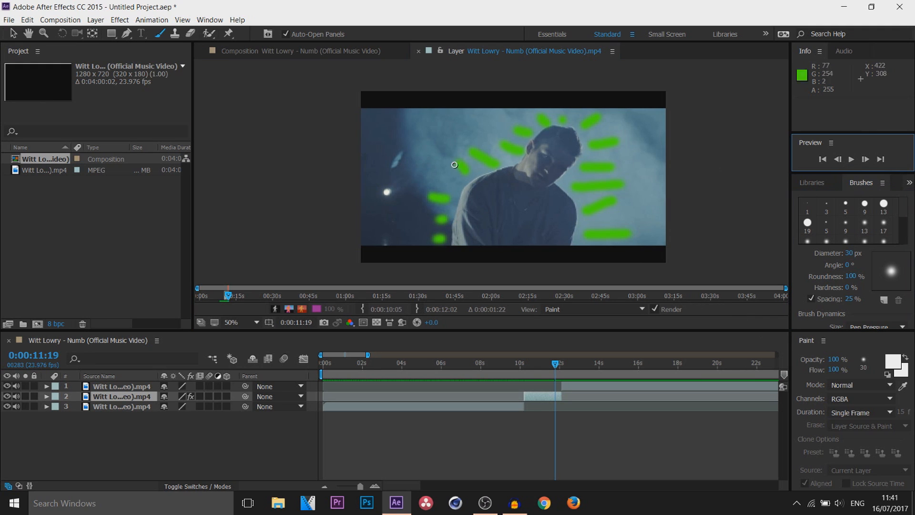
{"action": "left_click_drag", "start_coordinate": [455, 165], "coordinate": [488, 174]}
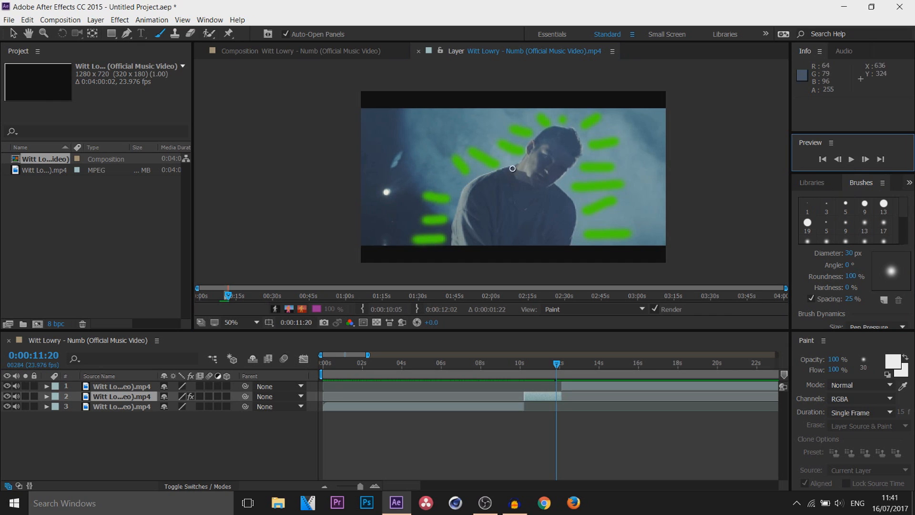
{"action": "left_click", "coordinate": [865, 159]}
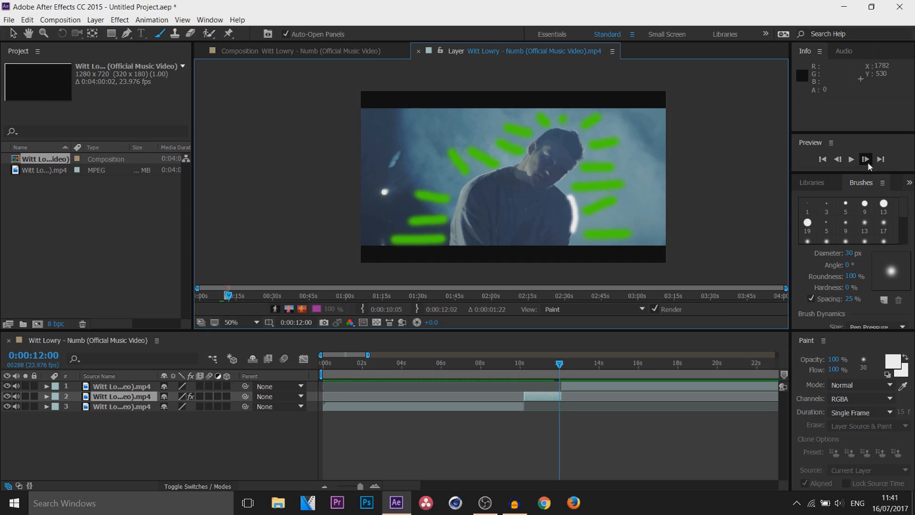
{"action": "left_click", "coordinate": [866, 159]}
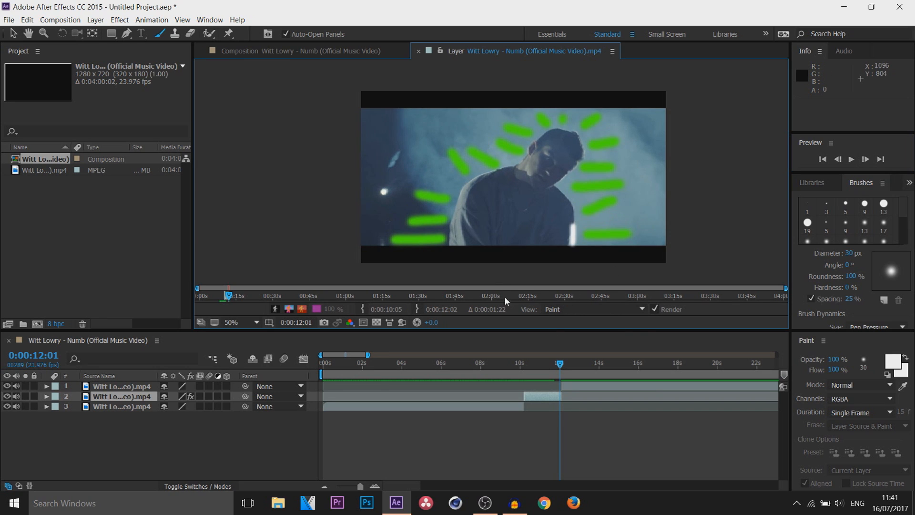
{"action": "mouse_move", "coordinate": [595, 251]}
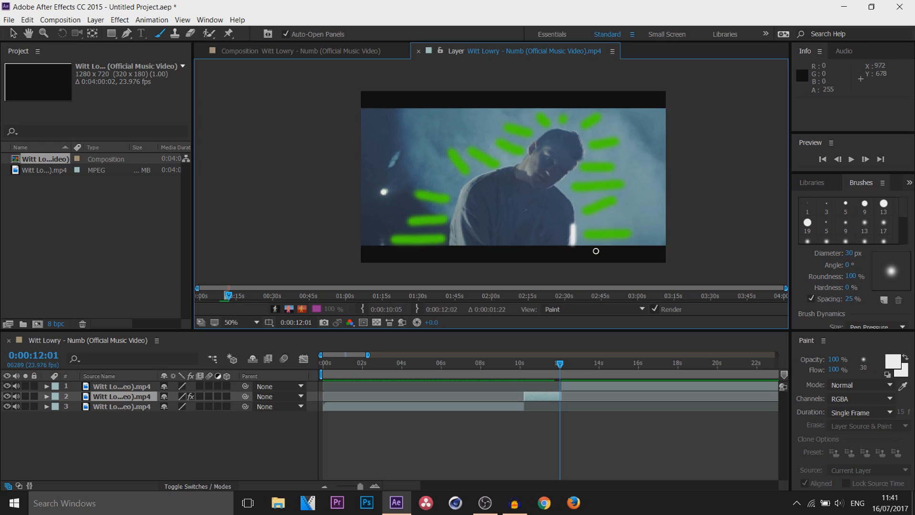
{"action": "mouse_move", "coordinate": [492, 109]}
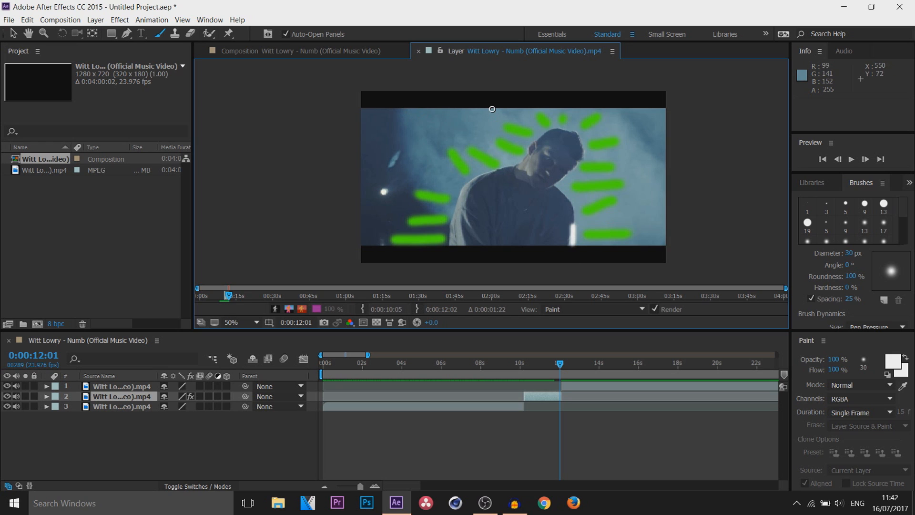
{"action": "mouse_move", "coordinate": [565, 248]}
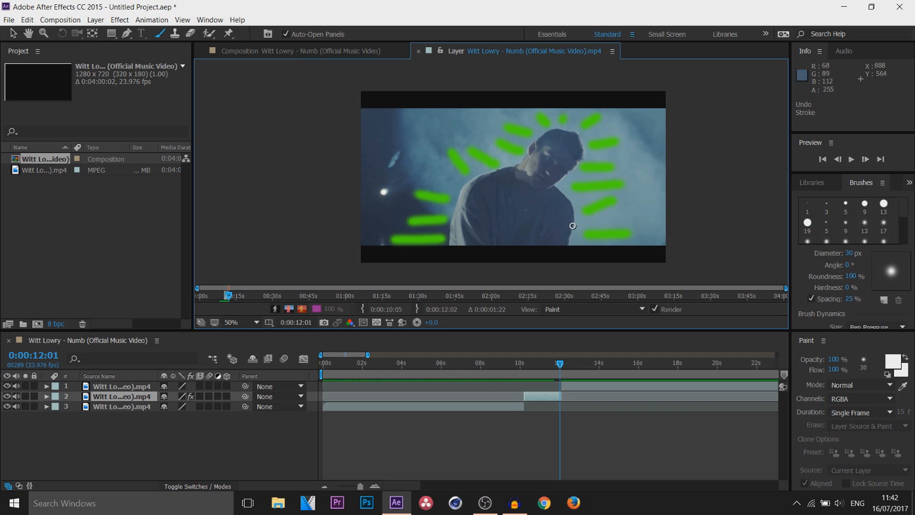
{"action": "mouse_move", "coordinate": [569, 242]}
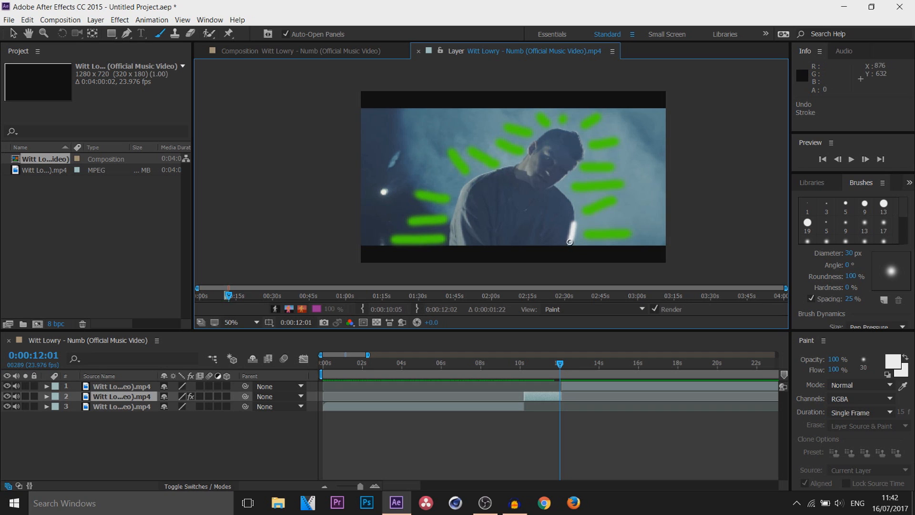
{"action": "mouse_move", "coordinate": [568, 242]}
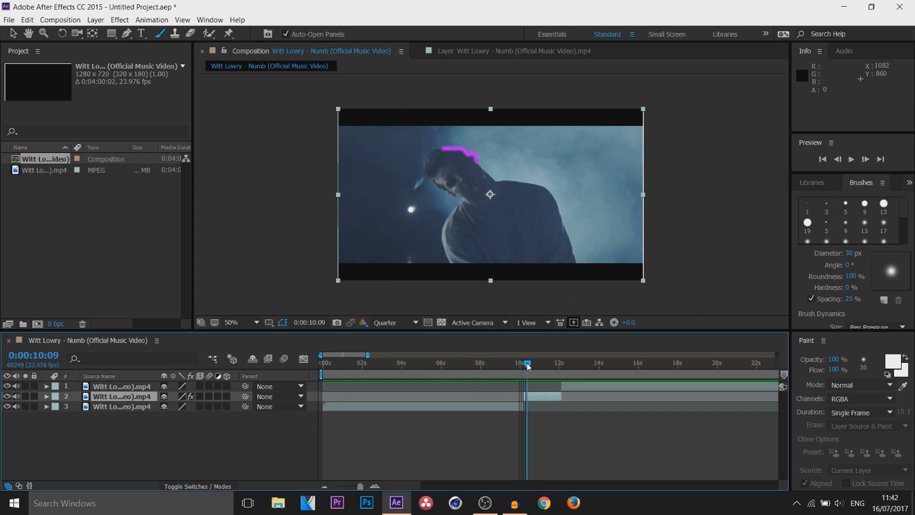
Scrub the painted frames, play and stop the preview, and finish on the last painted frame.
{"action": "left_click_drag", "start_coordinate": [525, 362], "coordinate": [539, 362]}
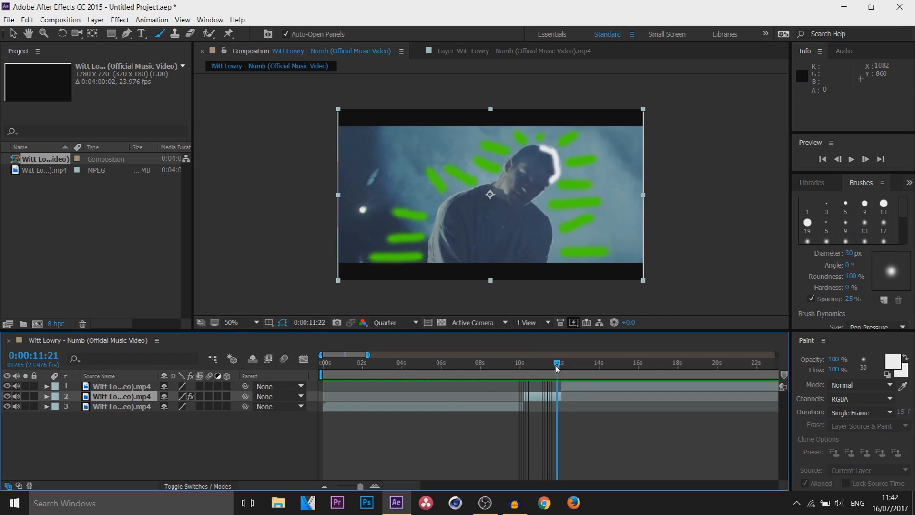
{"action": "left_click", "coordinate": [559, 355]}
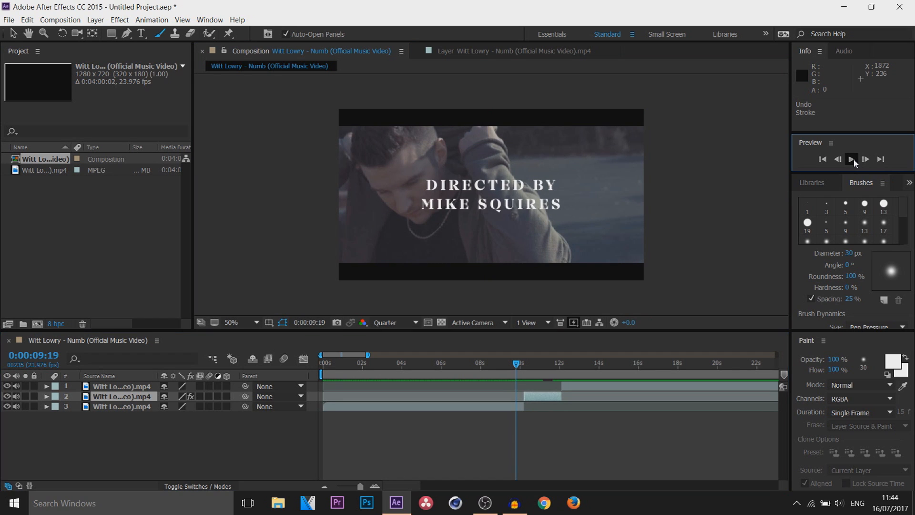
{"action": "left_click", "coordinate": [852, 158]}
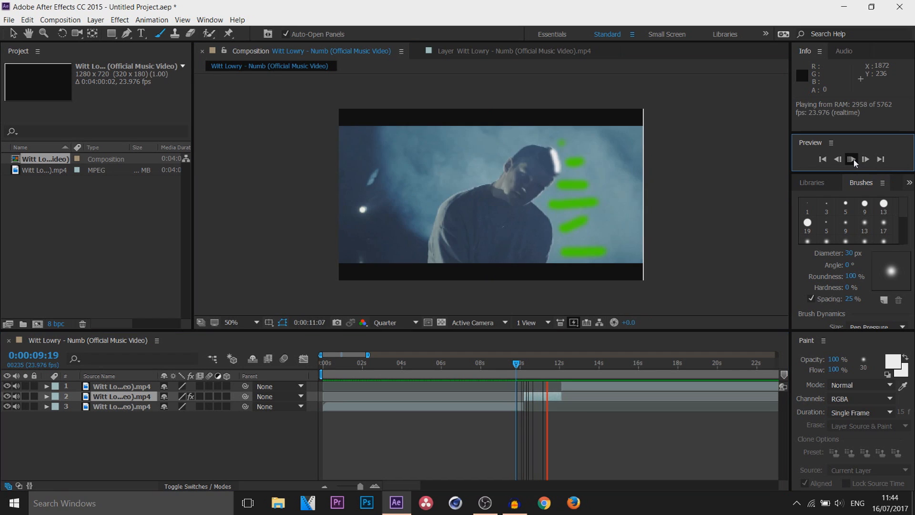
{"action": "left_click", "coordinate": [850, 159]}
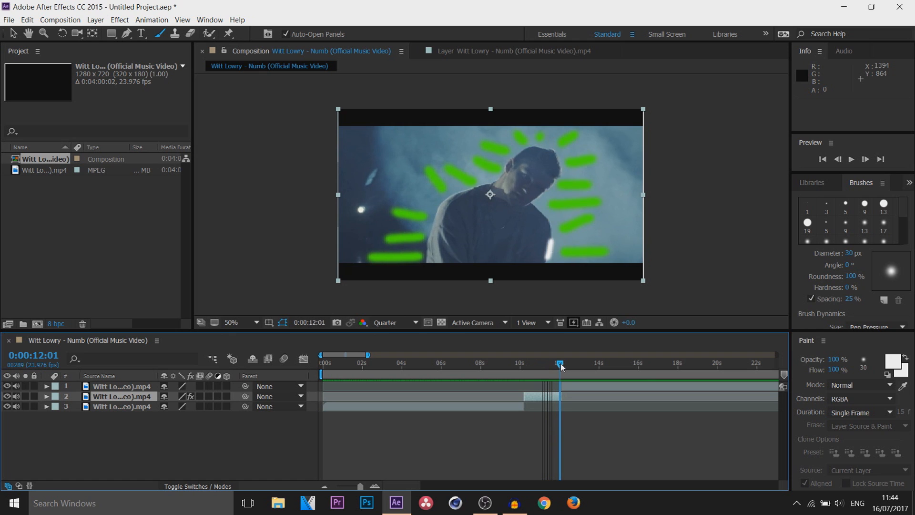
{"action": "left_click", "coordinate": [563, 363]}
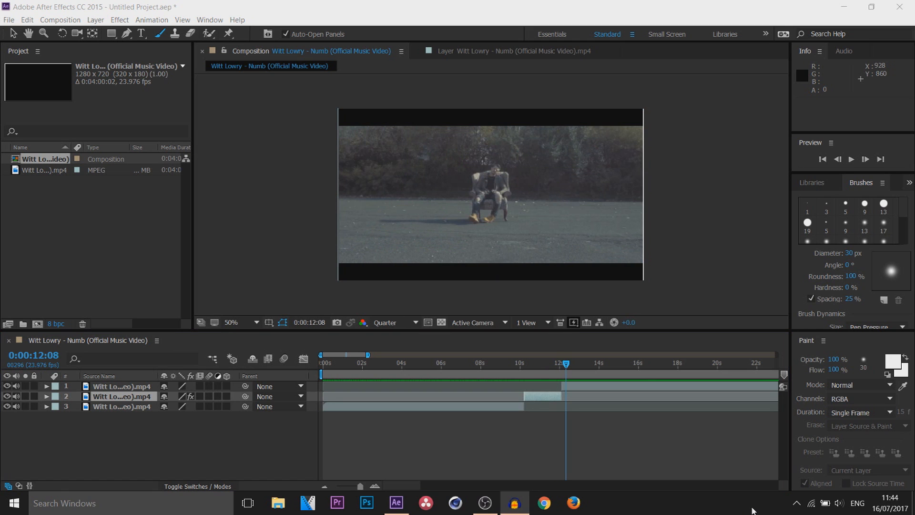